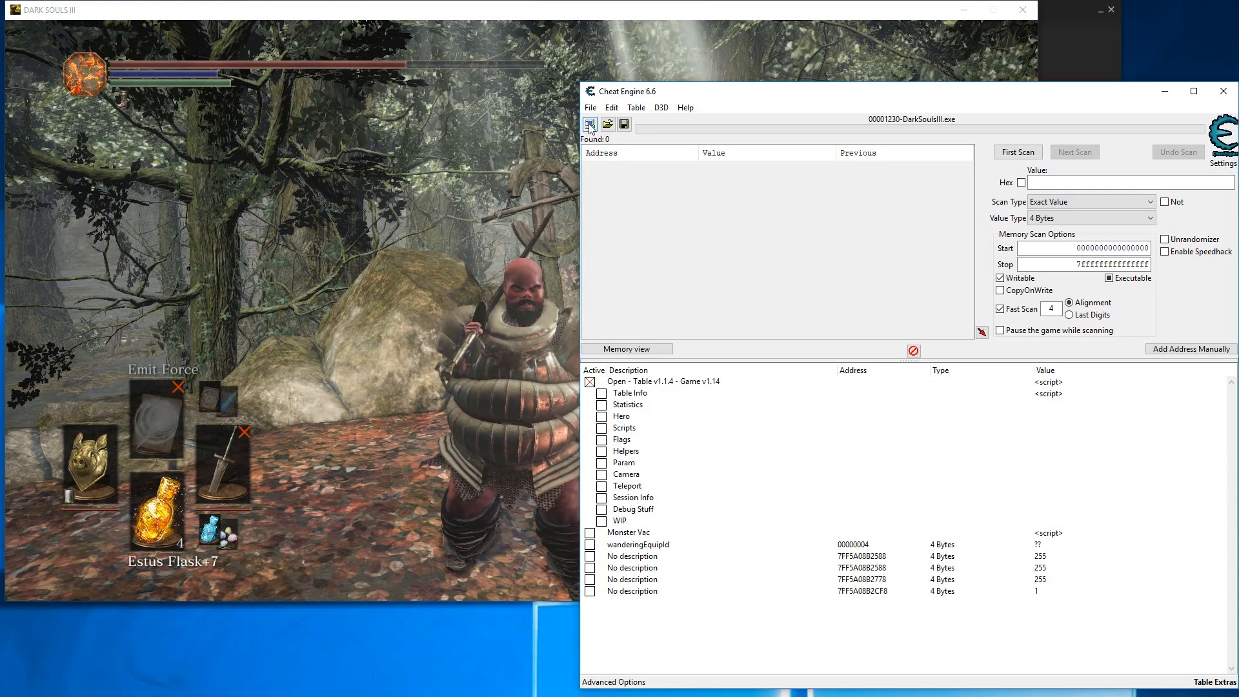
# - Expand the Helpers group and tick the Highlighted helper to list the spell's parameters
pyautogui.click(589, 123)
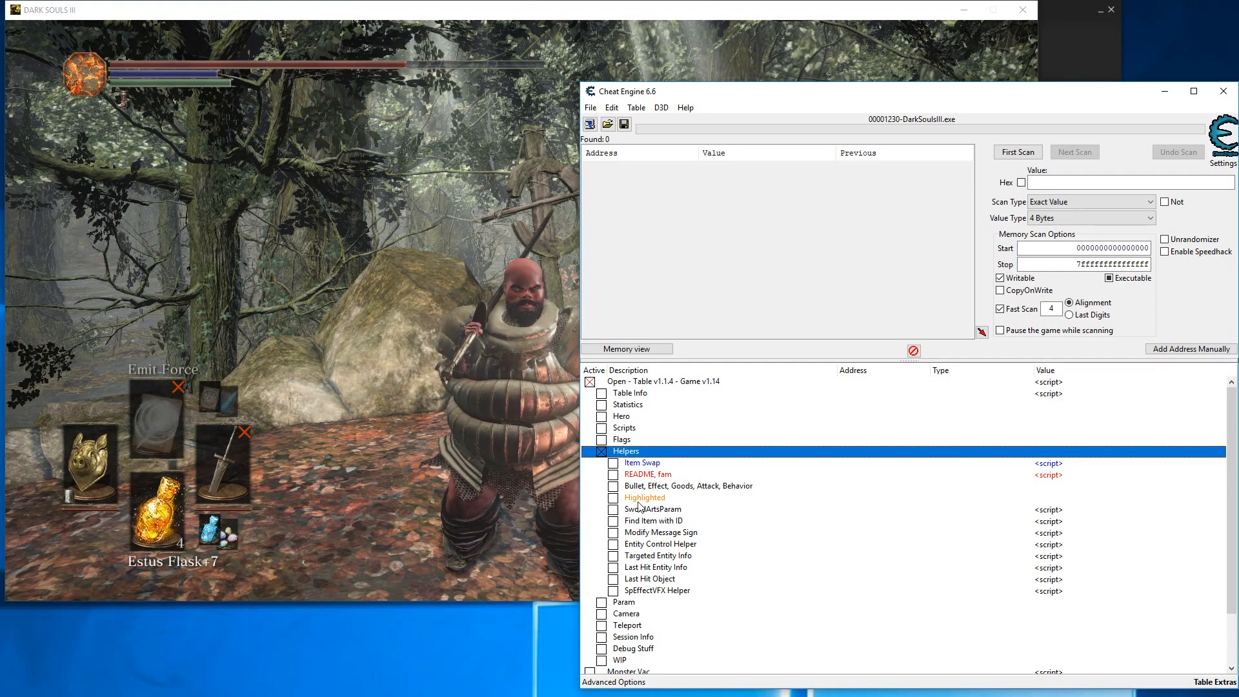
pyautogui.click(644, 497)
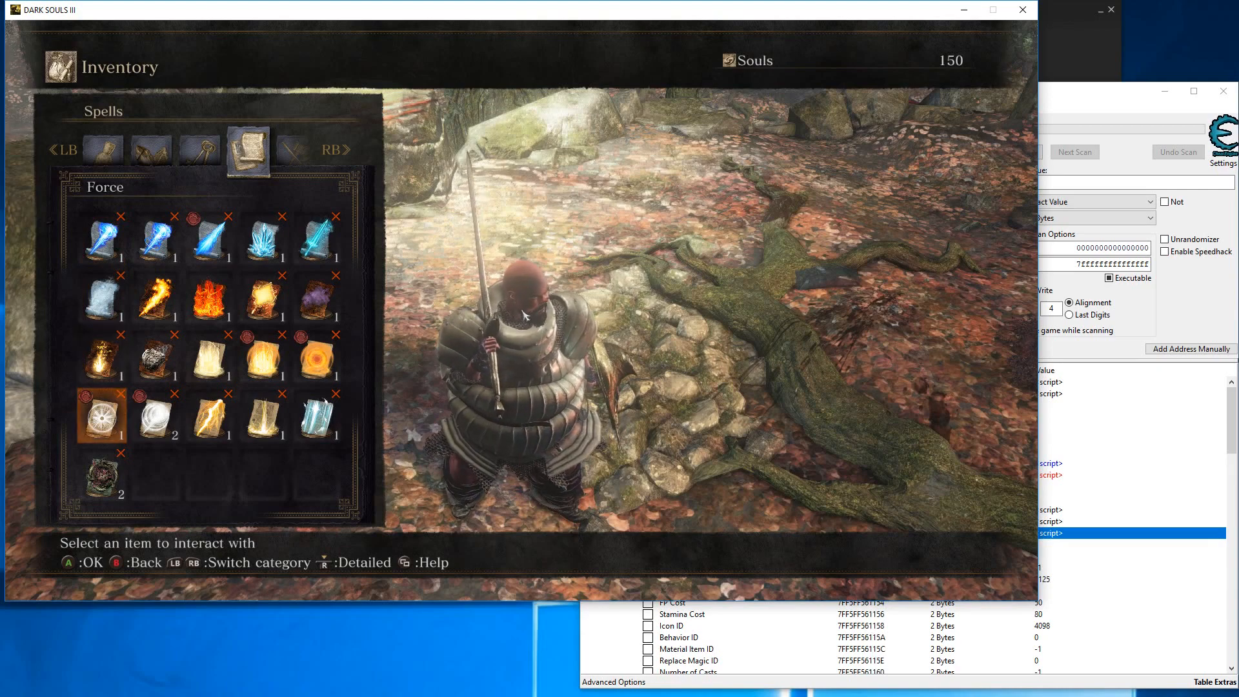
# - Set Crystal Soul Spear's Required INT to 0 and begin changing Cast Animation to 50
pyautogui.click(208, 239)
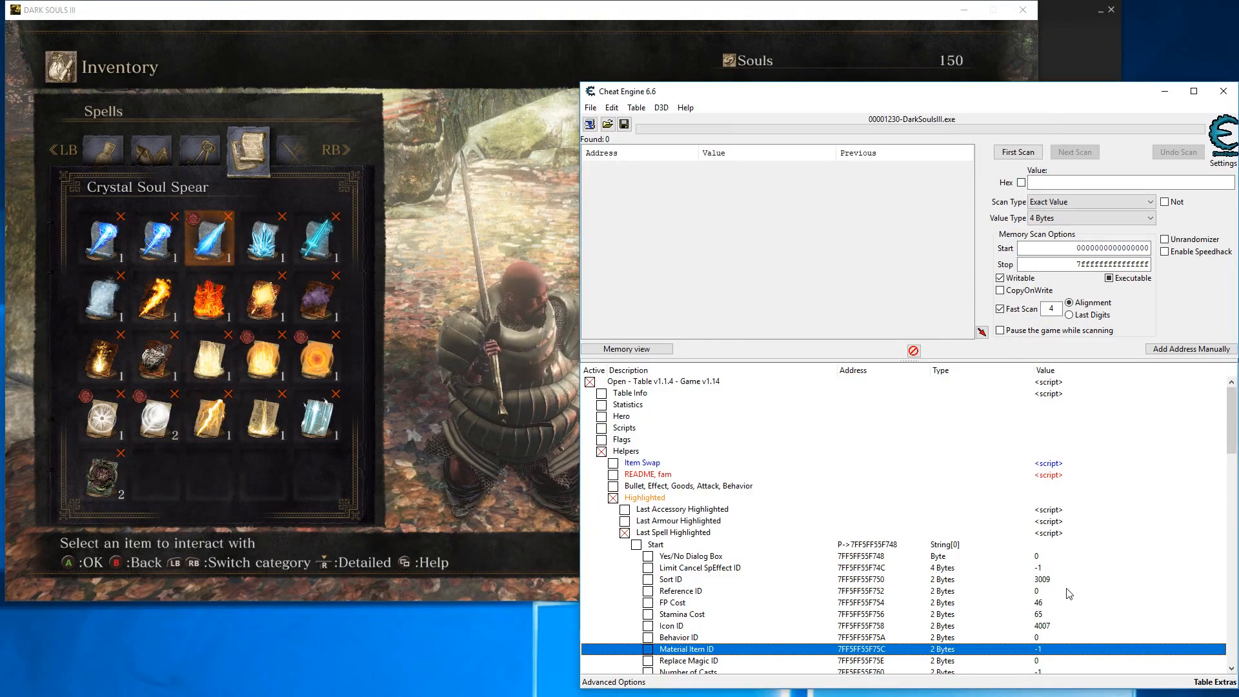
pyautogui.scroll(-3)
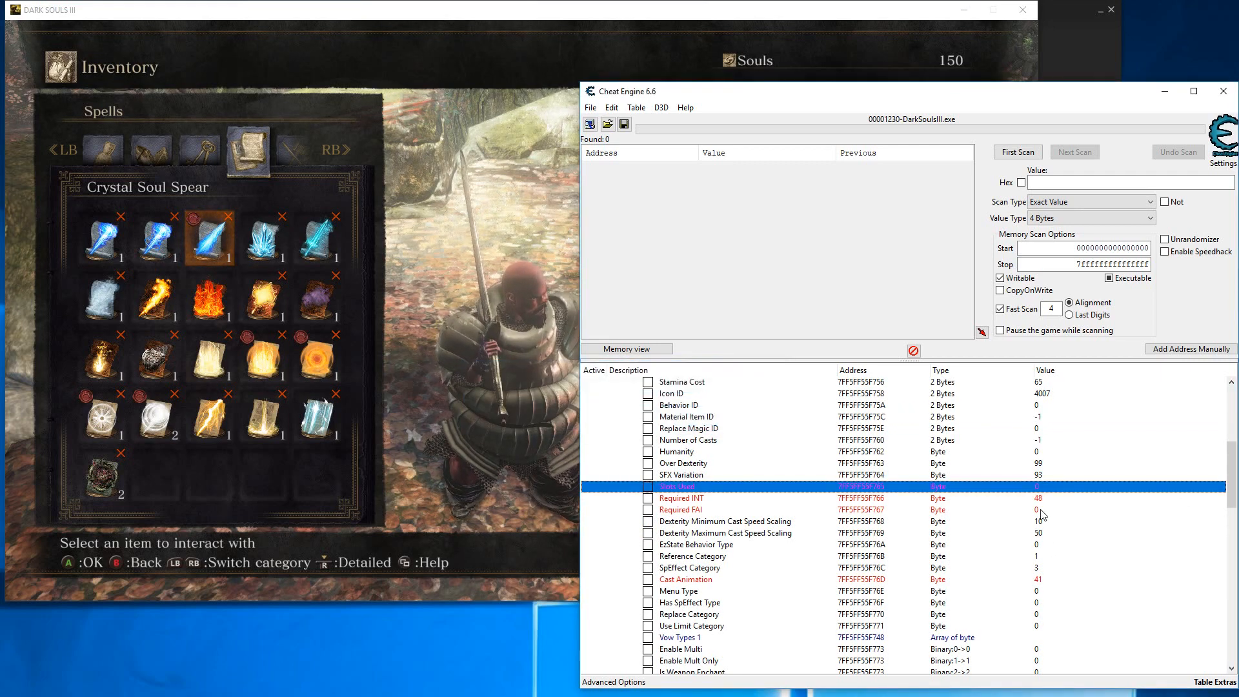
pyautogui.click(679, 498)
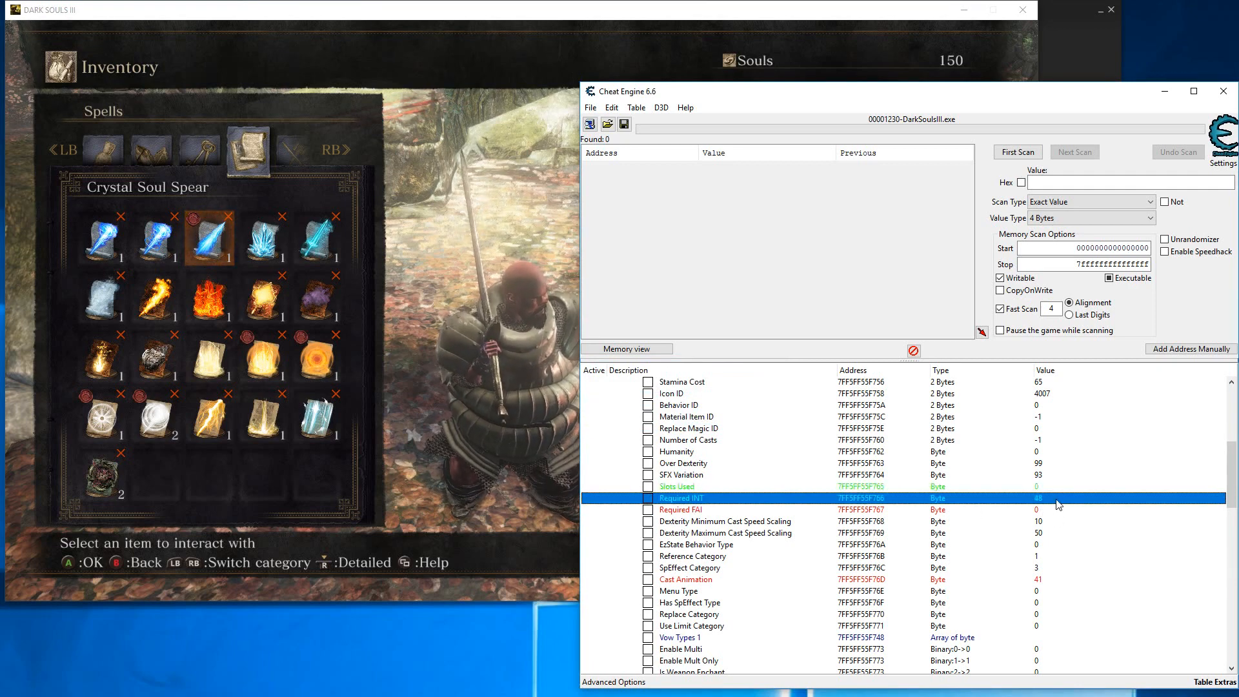
pyautogui.doubleClick(1037, 498)
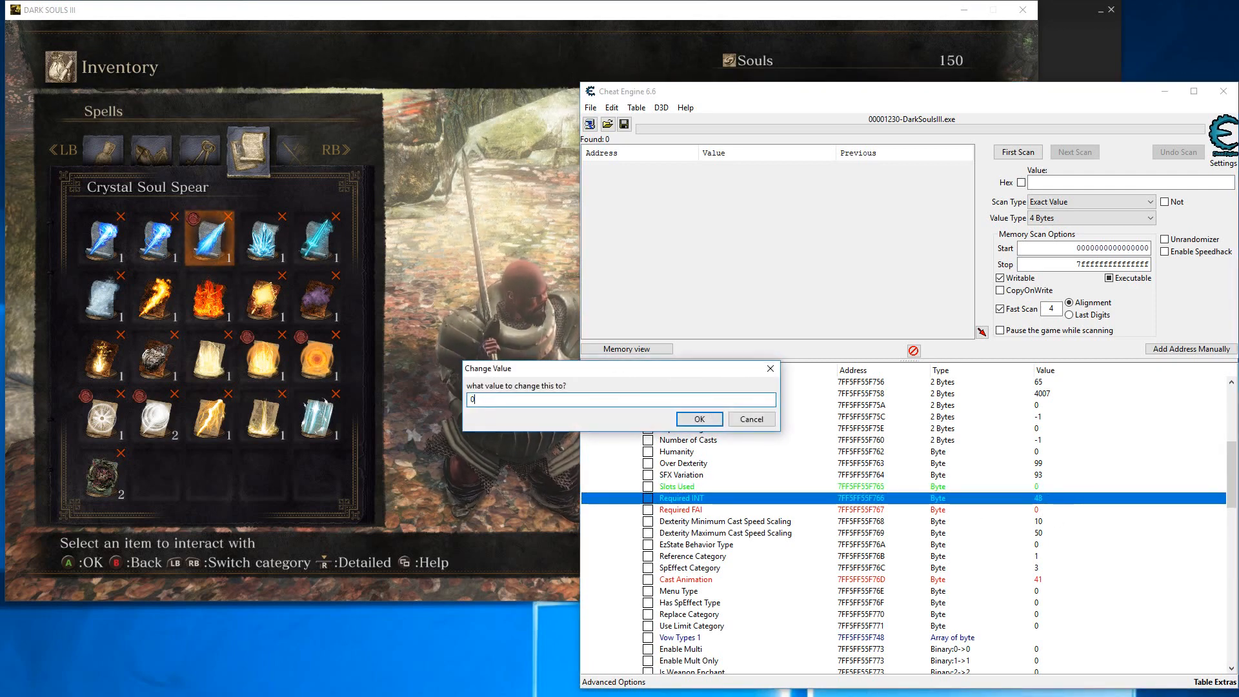
pyautogui.click(698, 419)
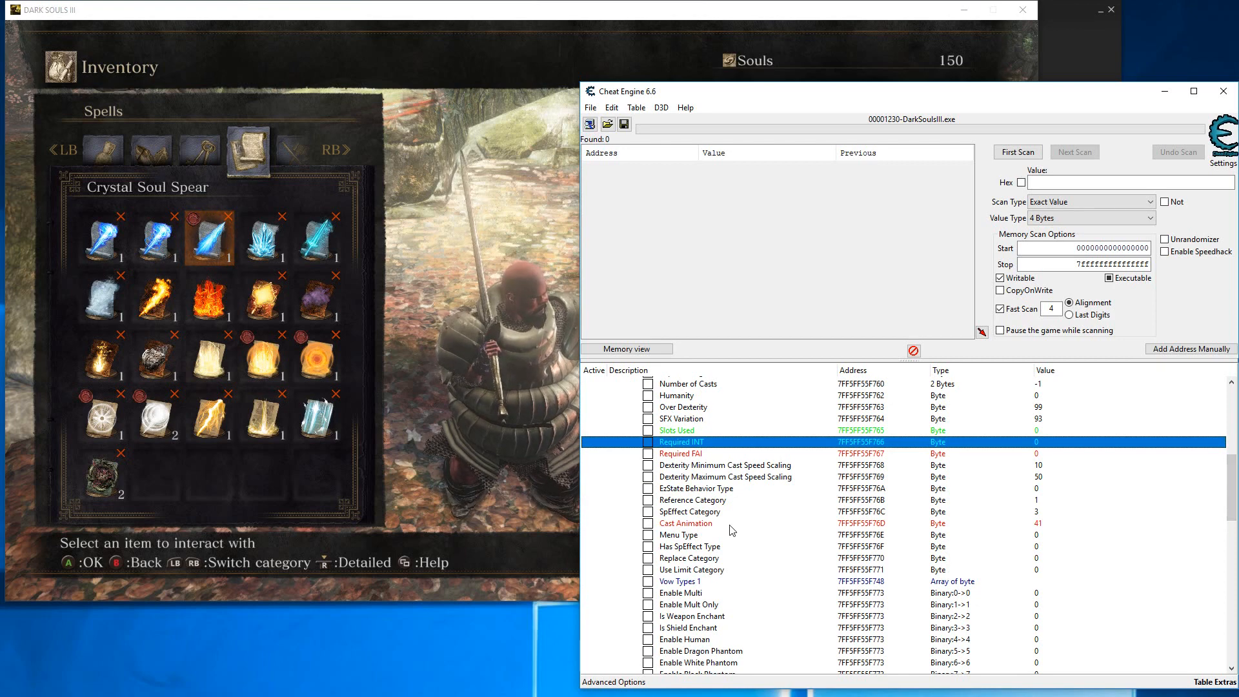
pyautogui.click(685, 522)
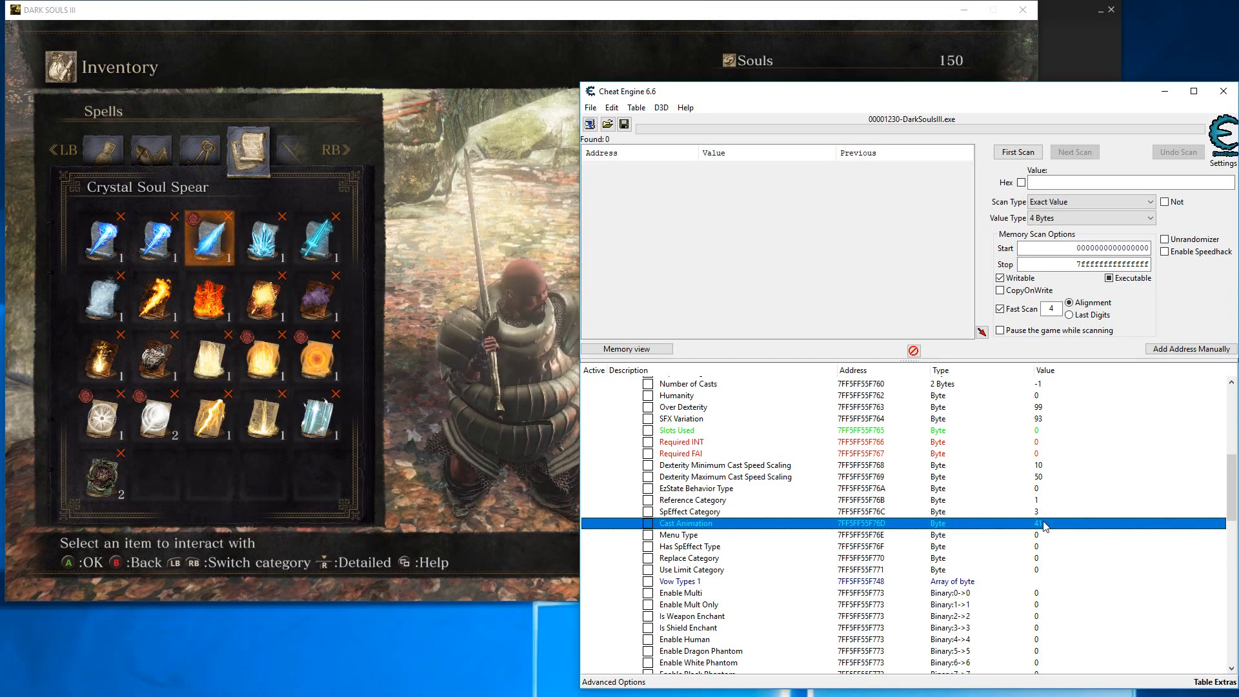
pyautogui.doubleClick(1039, 524)
pyautogui.write('50')
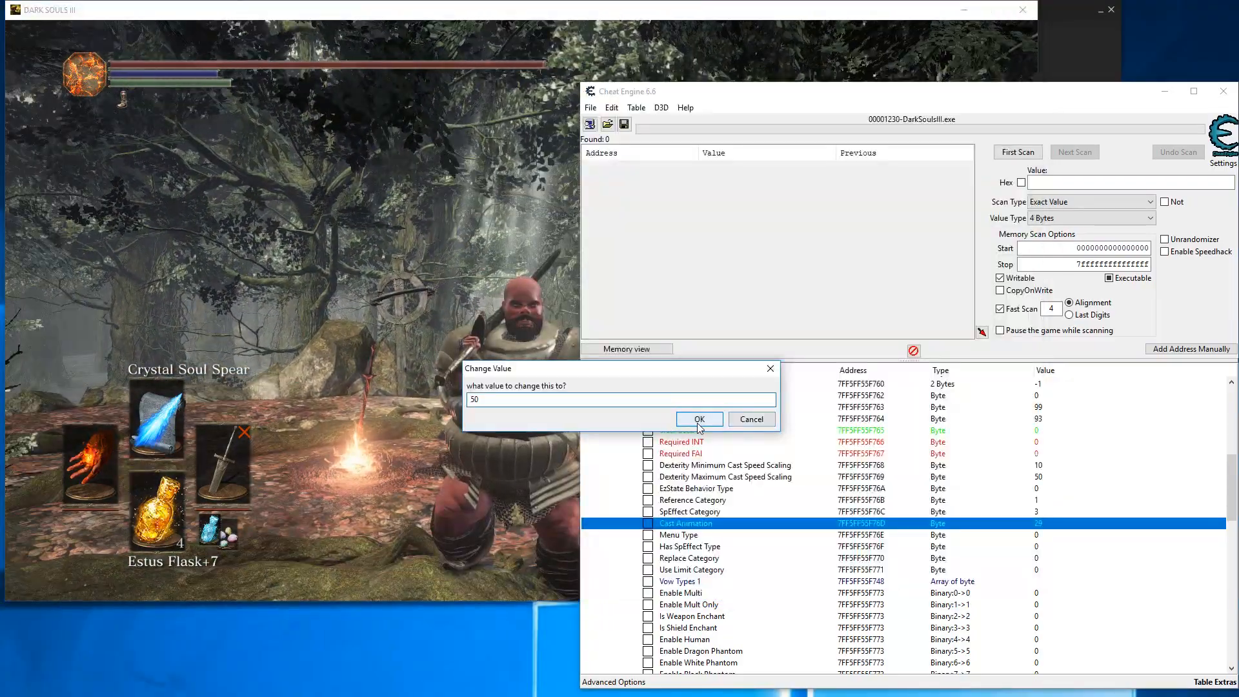
# - Apply Cast Animation 50 and activate the Bullet, Effect, Goods, Attack, Behavior helper
pyautogui.click(697, 418)
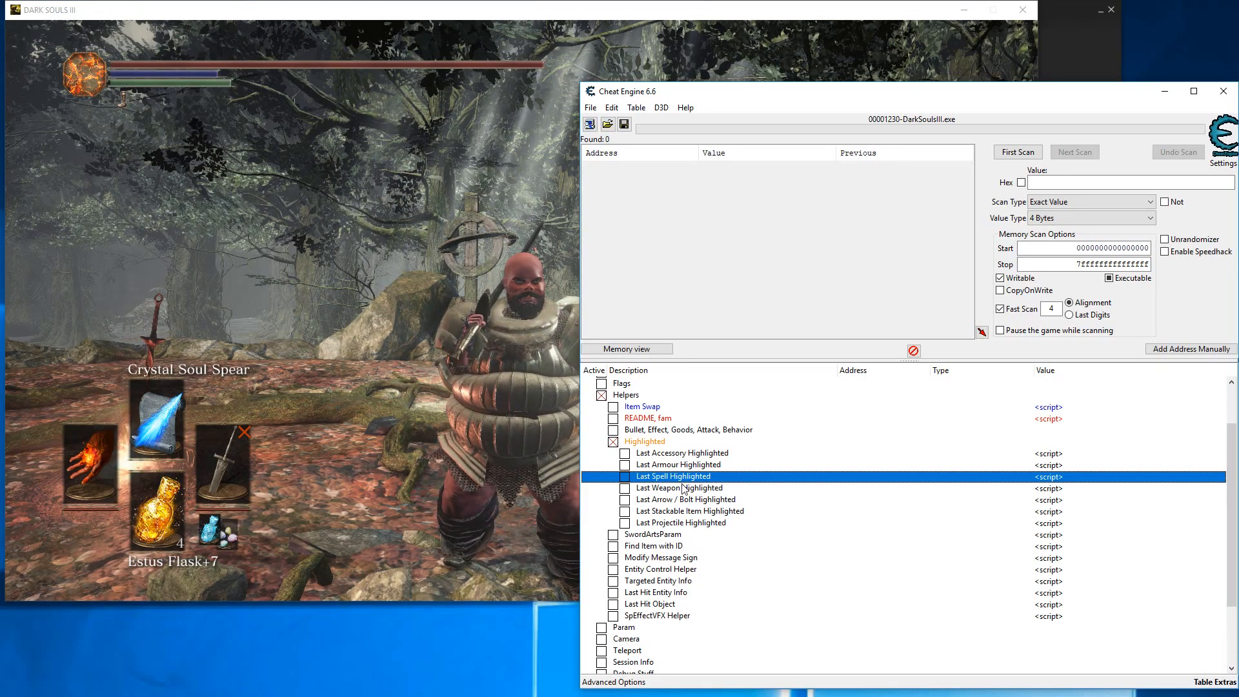
pyautogui.click(687, 429)
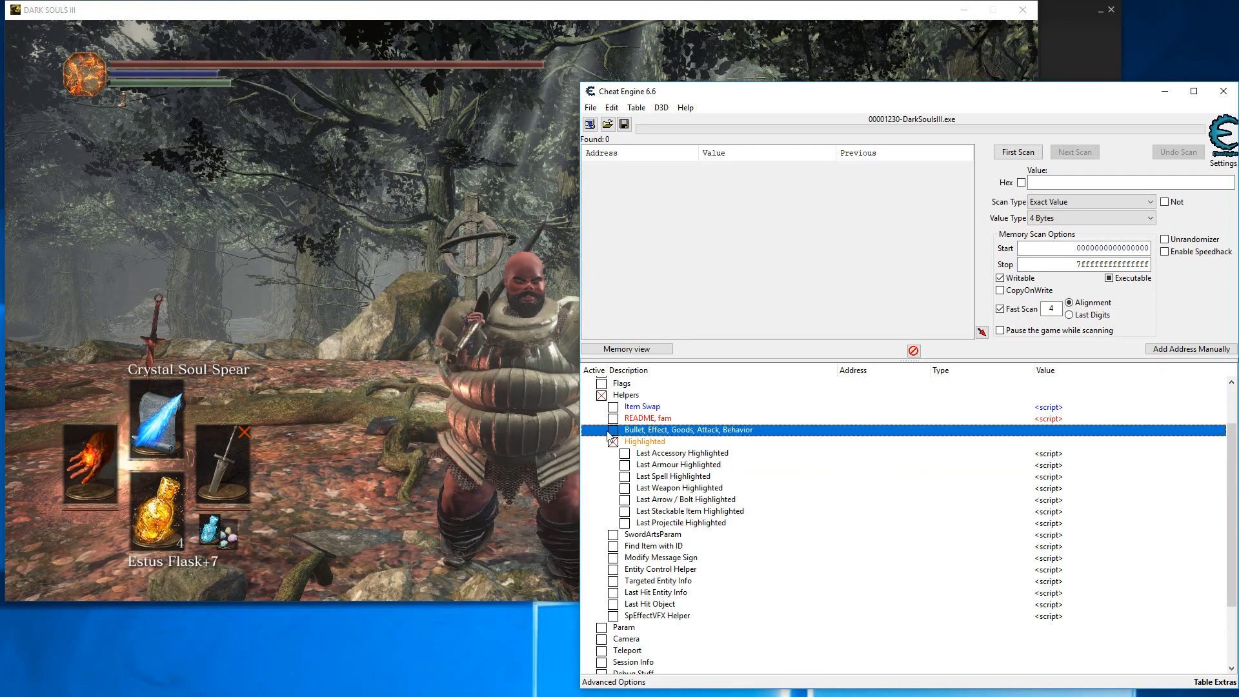
pyautogui.click(606, 429)
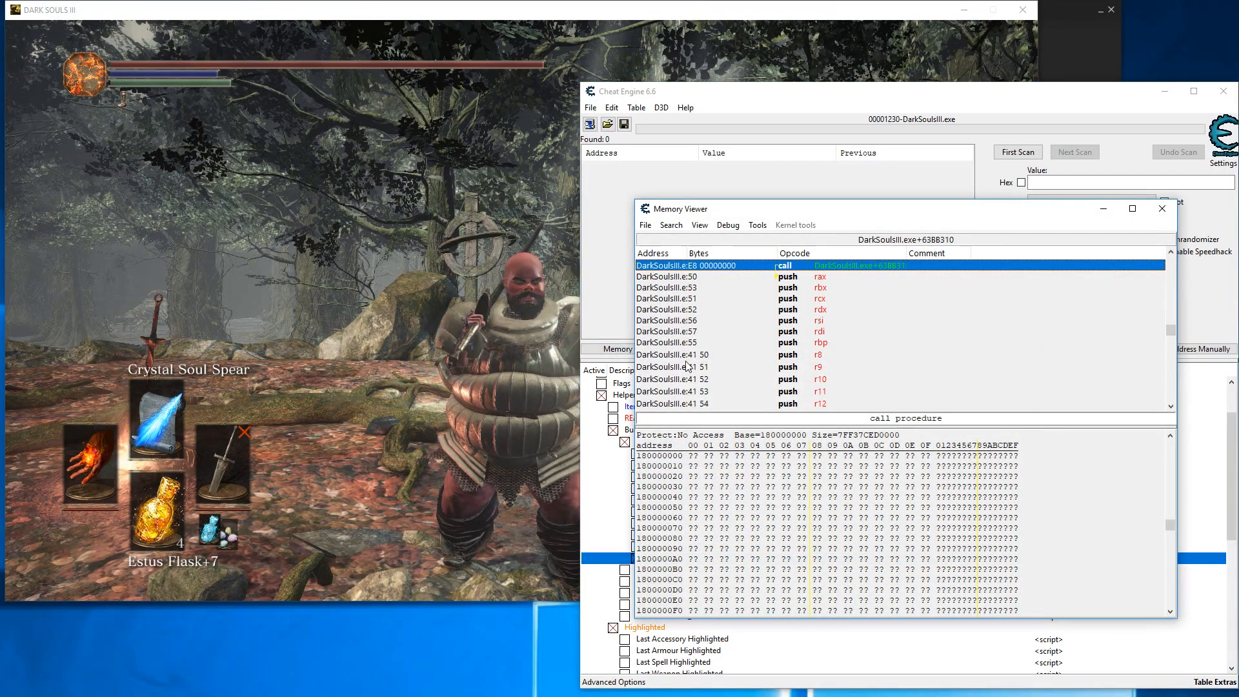
# - Go to the Bullet instruction and track which addresses it accesses
pyautogui.write('b')
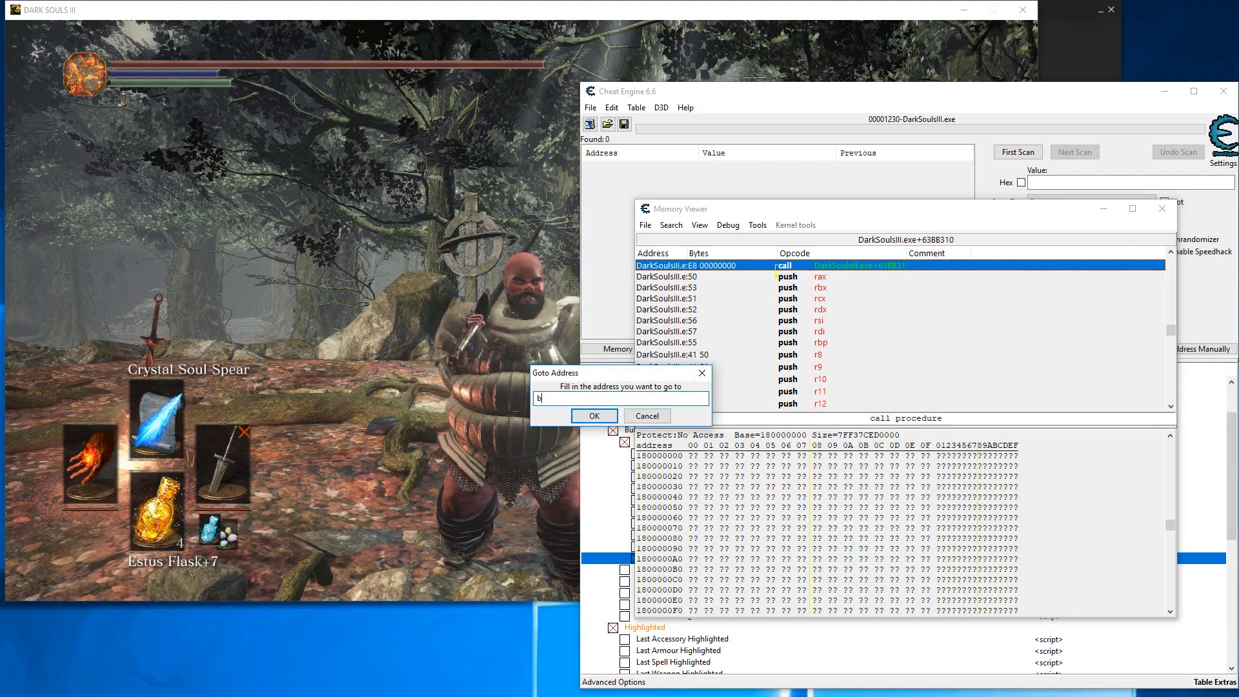
pyautogui.rightClick(679, 264)
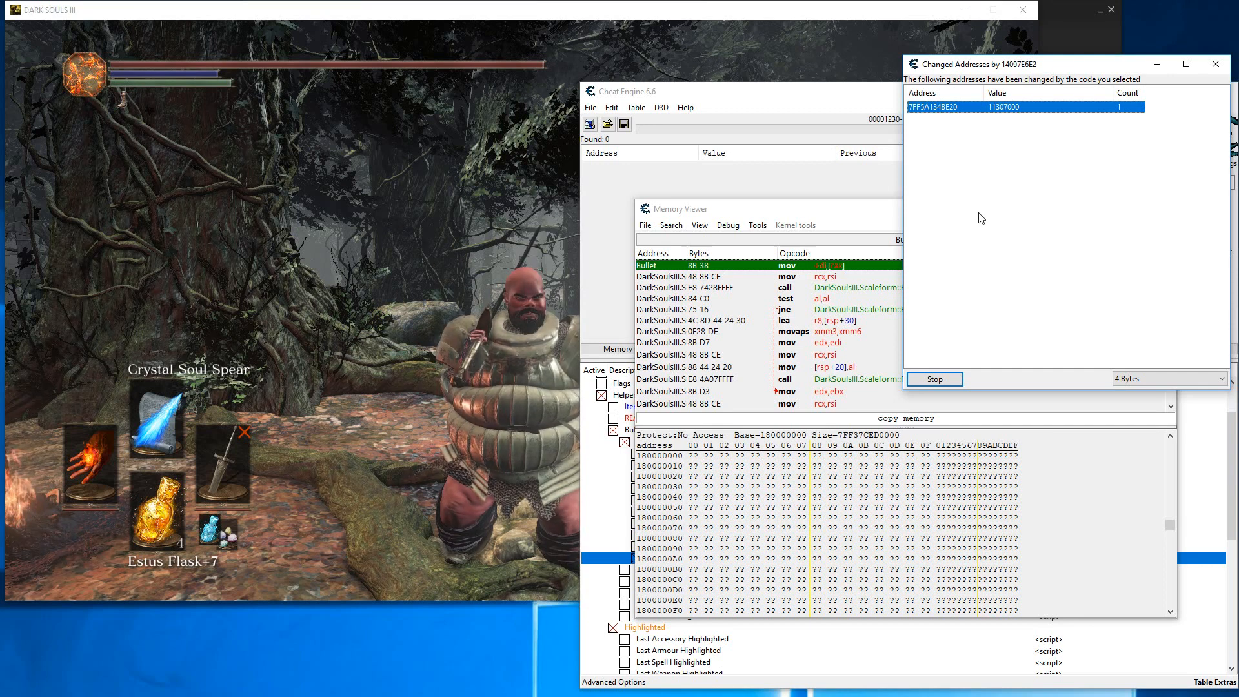
pyautogui.moveTo(958, 119)
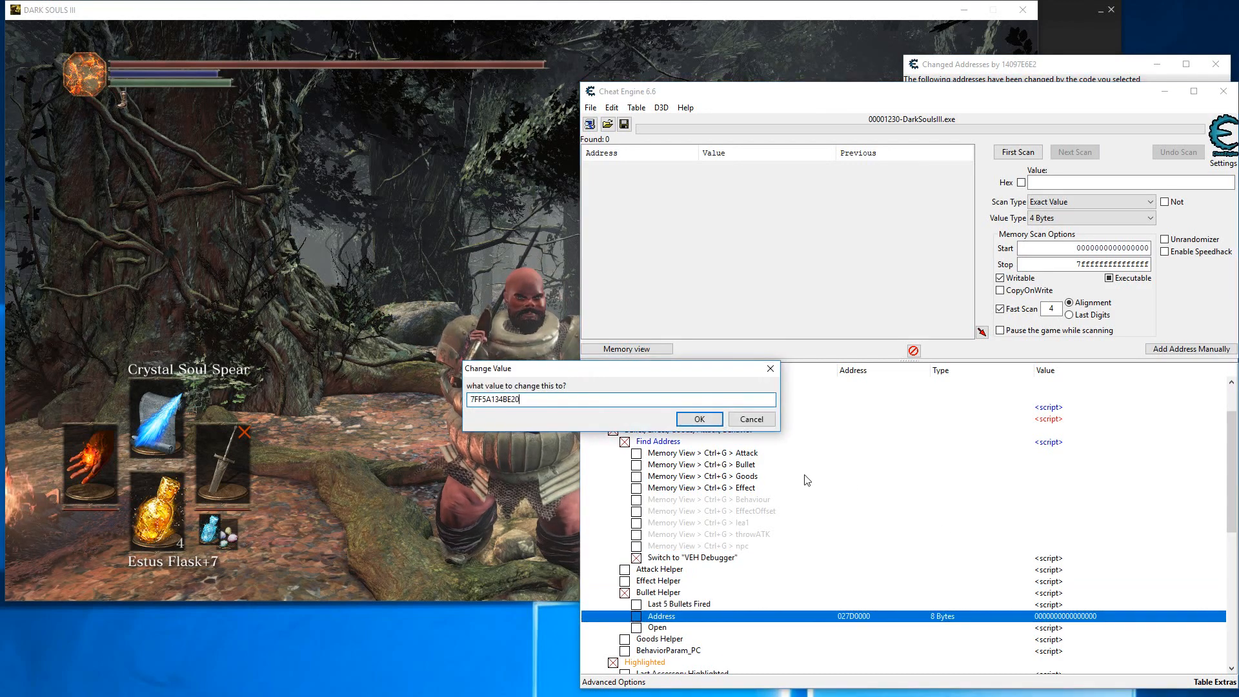
# - Load bullet address 7FF5A134BE20 into the Bullet Helper and raise its life to 10
pyautogui.click(697, 418)
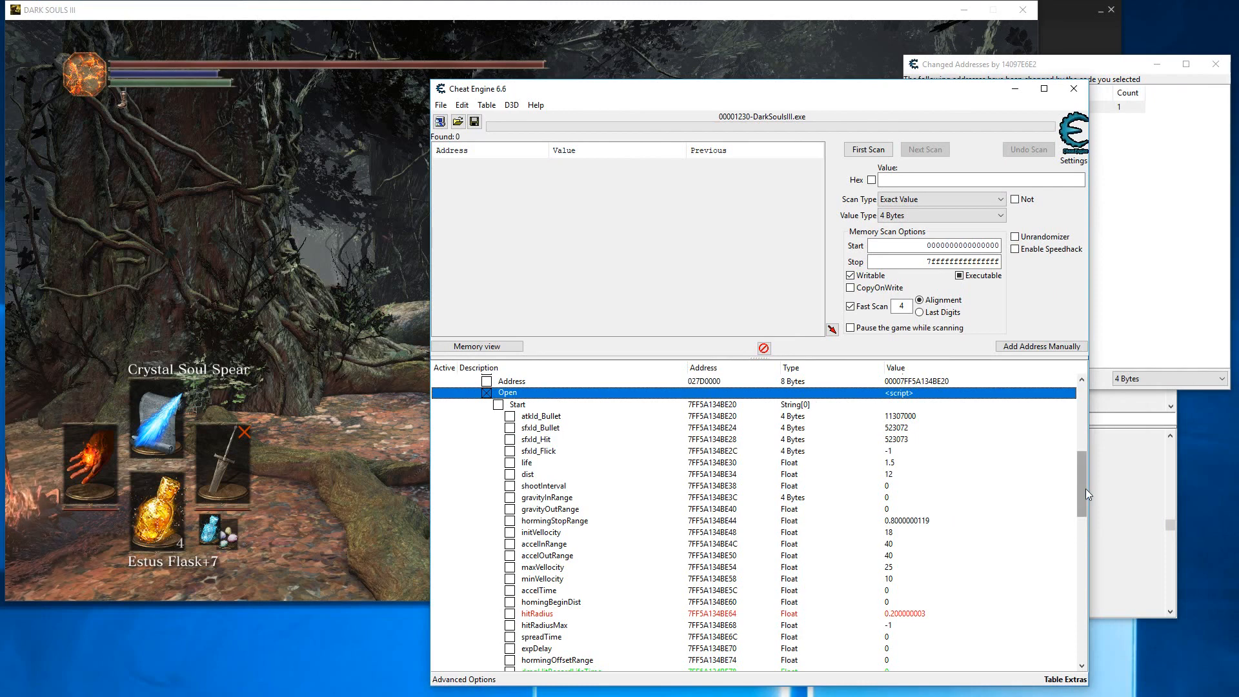
pyautogui.click(553, 462)
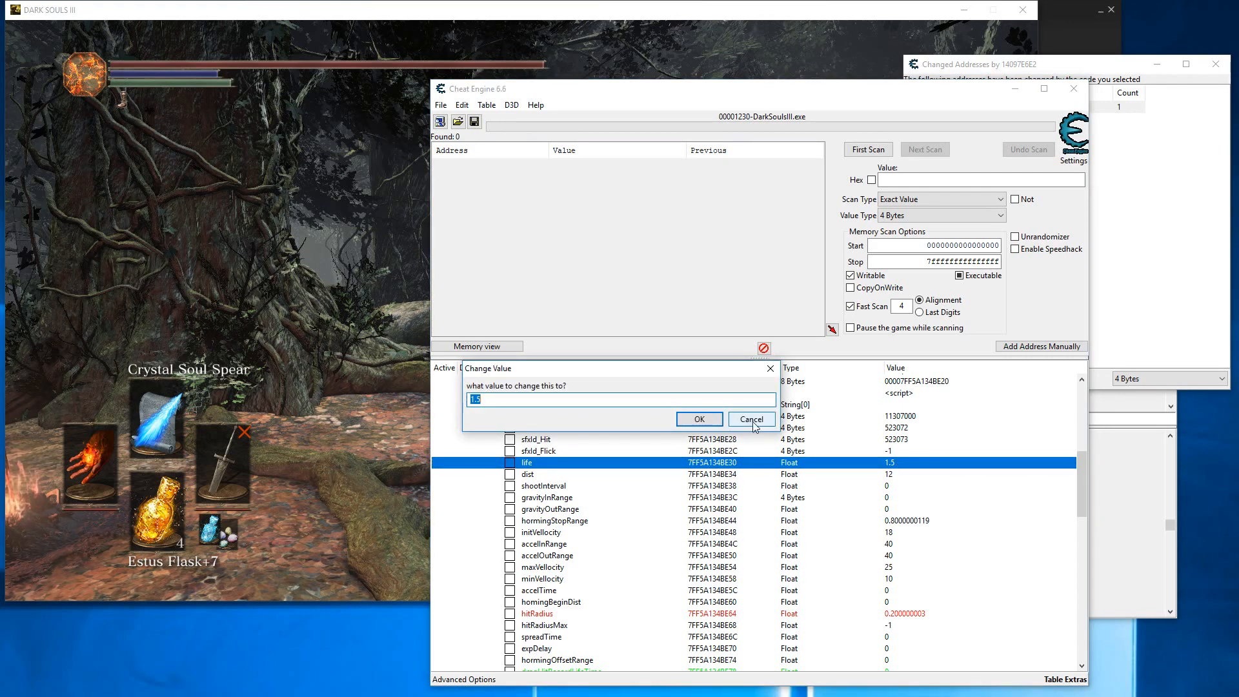
pyautogui.write('10')
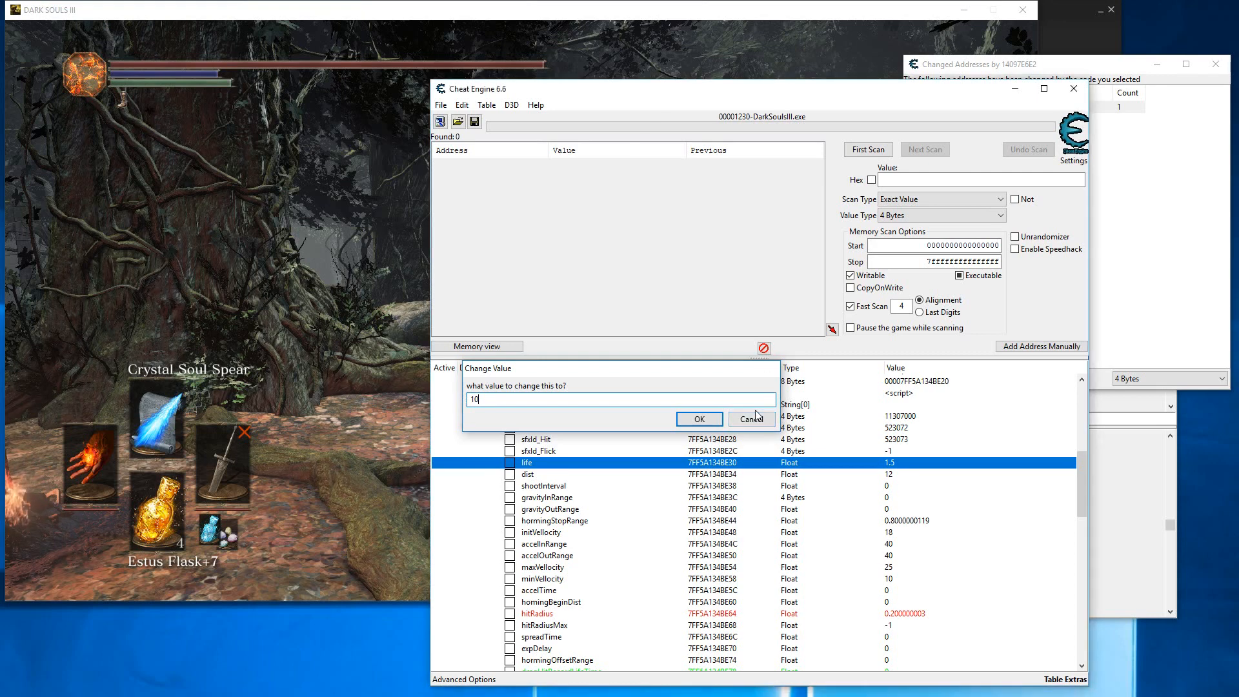
pyautogui.click(698, 419)
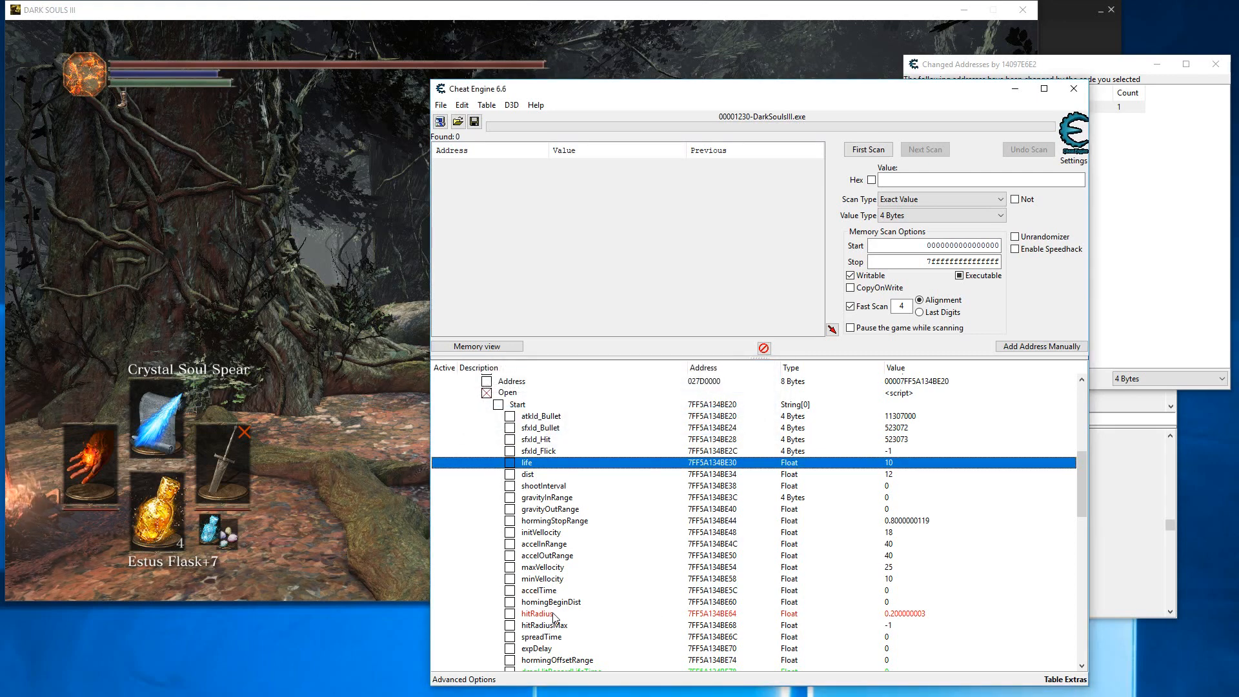
pyautogui.click(537, 614)
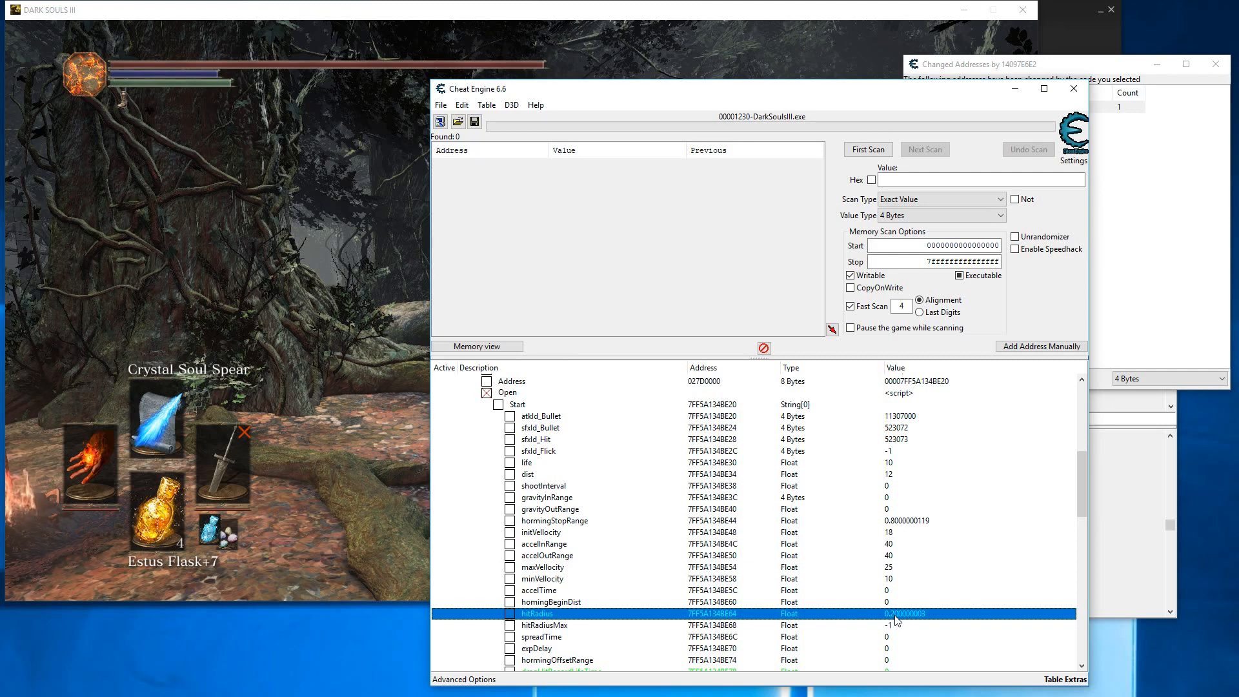
# - Change the bullet's hitRadius from 0.2 to 2, then scroll down to atkAttribute
pyautogui.doubleClick(901, 613)
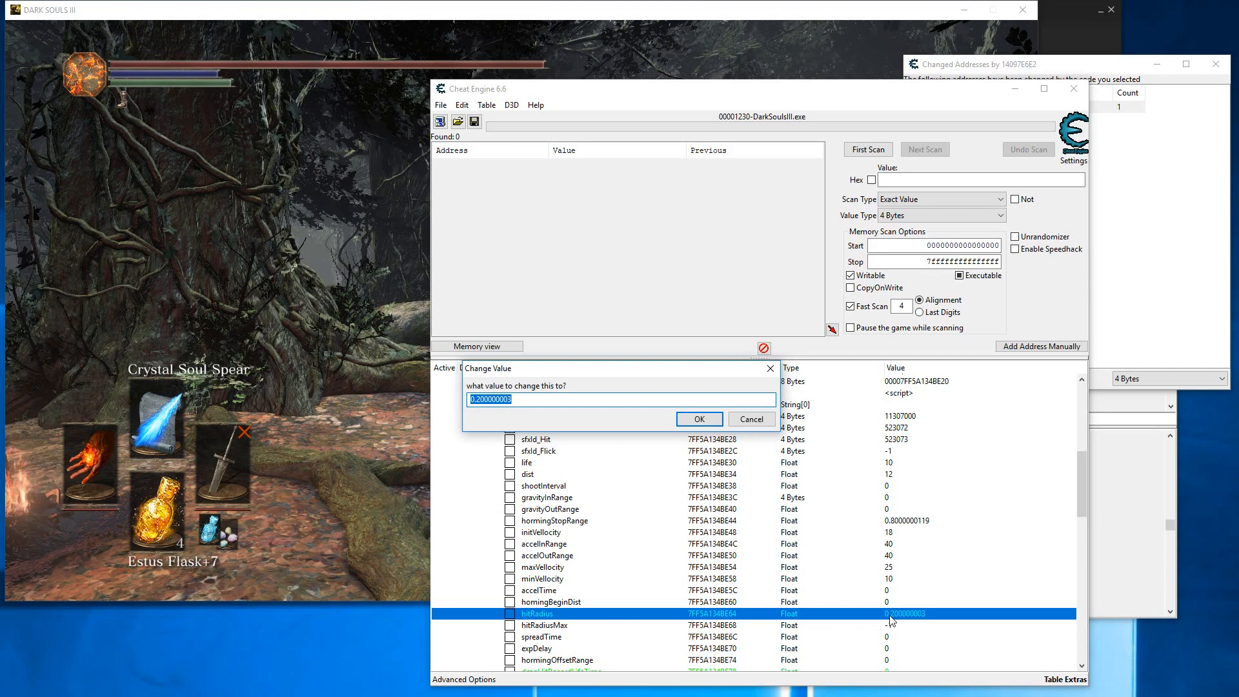
pyautogui.moveTo(906, 634)
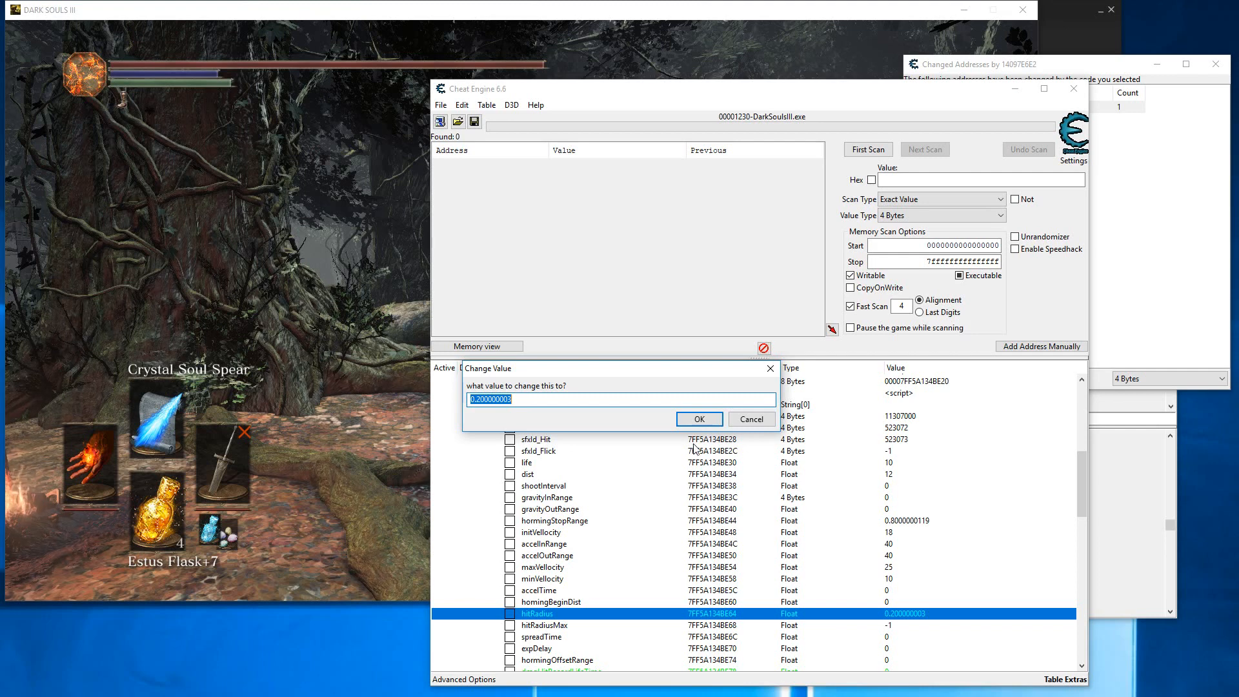
pyautogui.write('2')
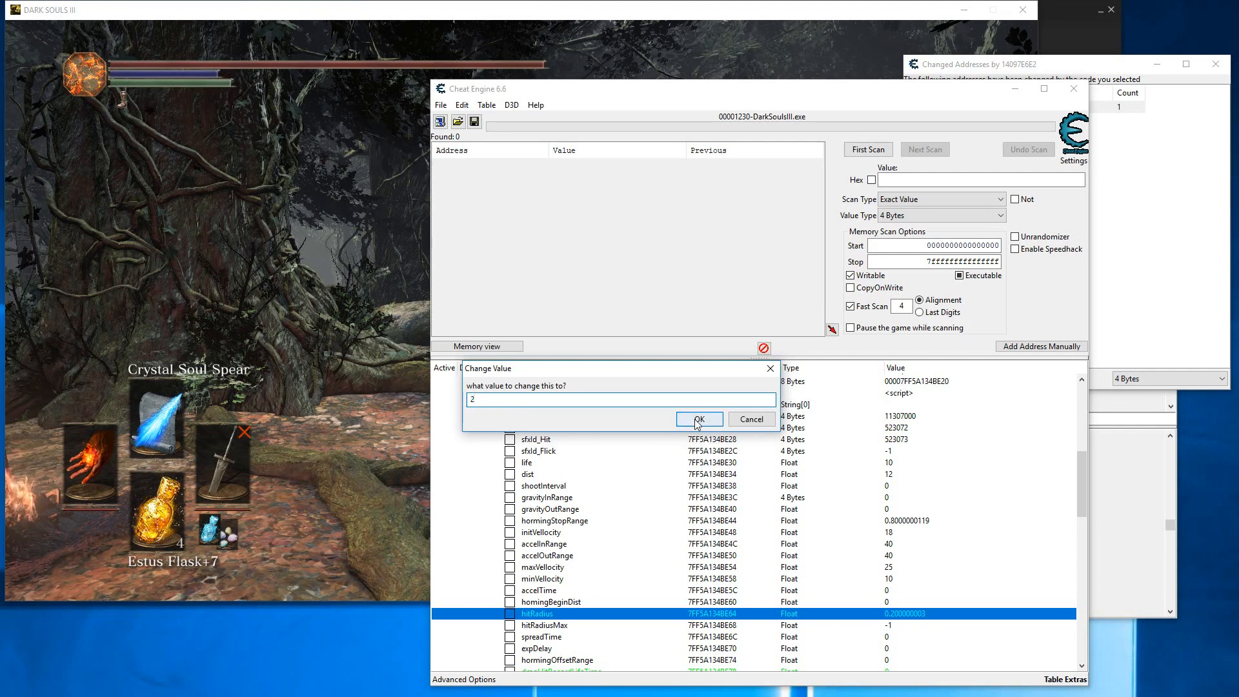
pyautogui.click(698, 419)
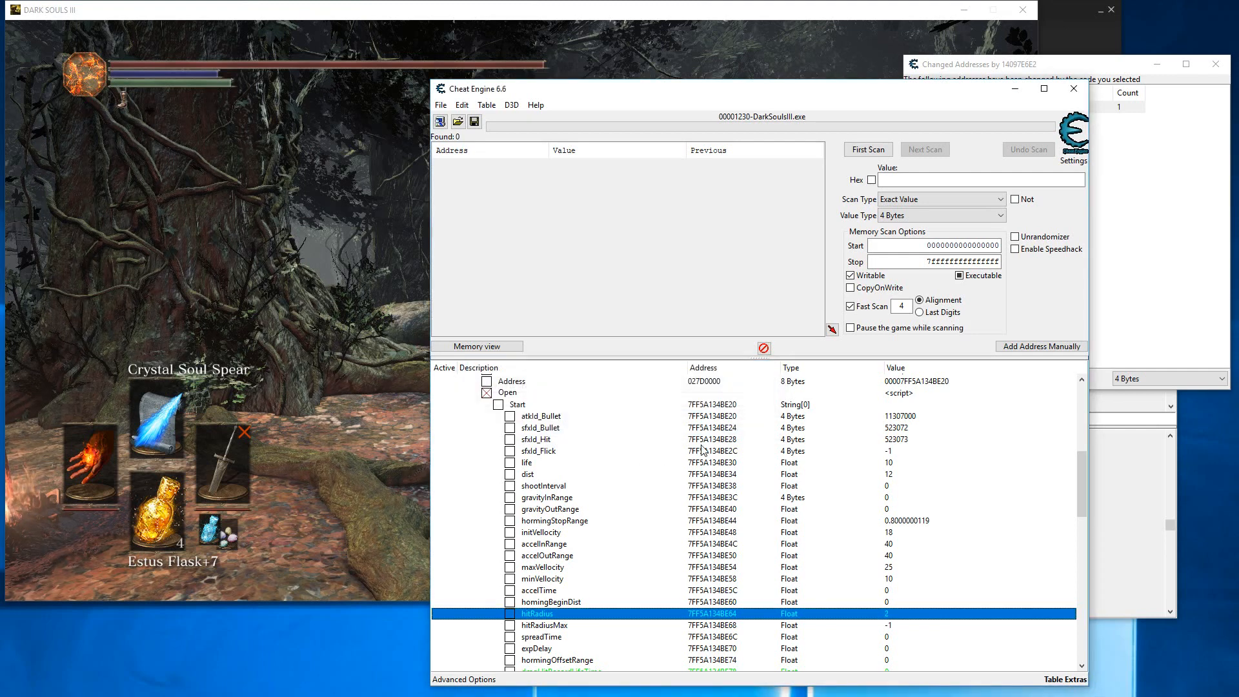
pyautogui.scroll(-3)
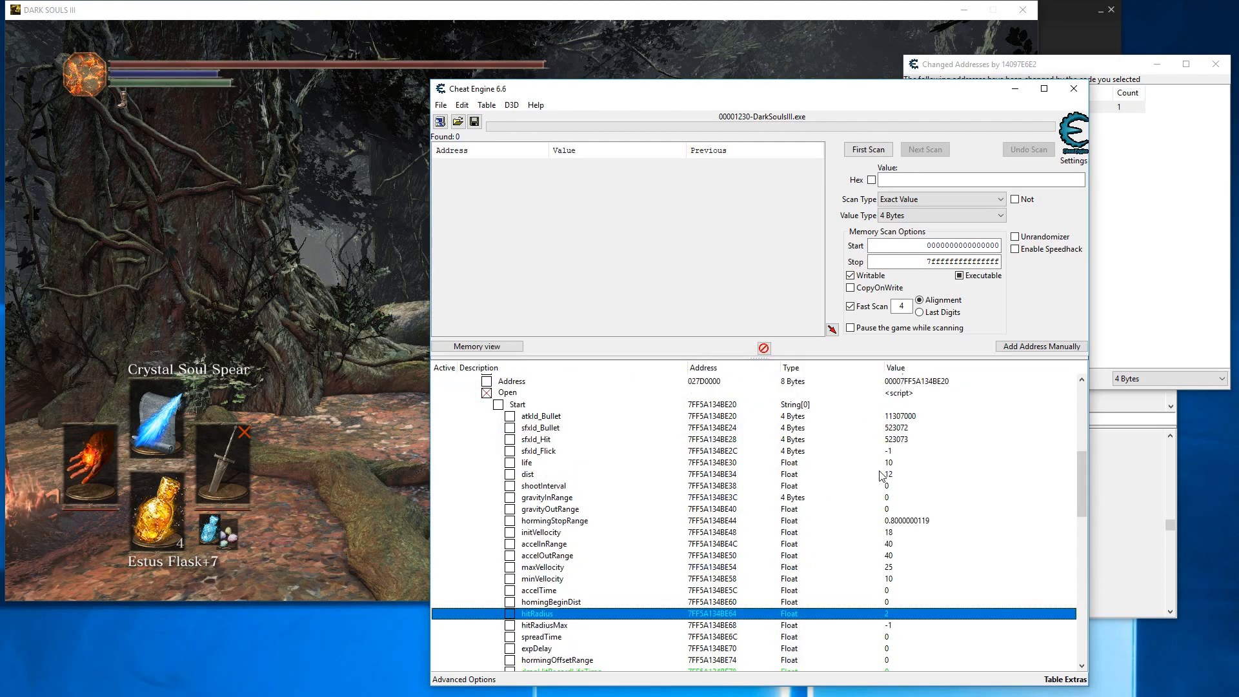
pyautogui.moveTo(839, 555)
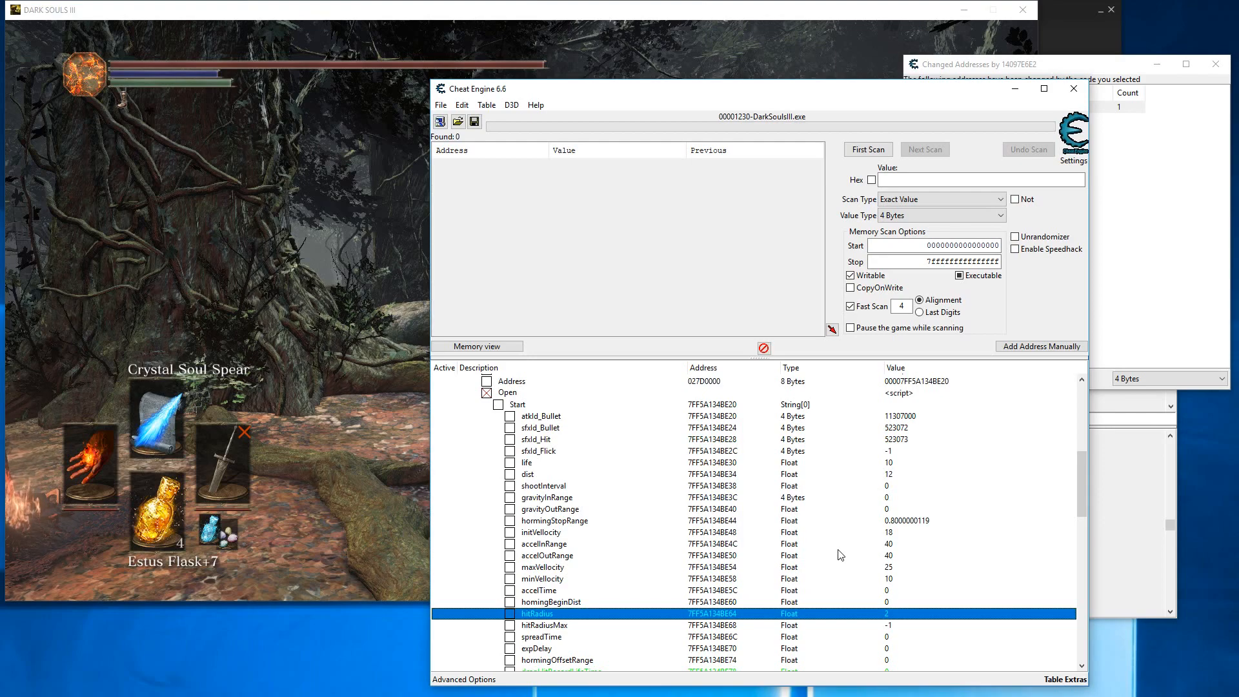
pyautogui.scroll(-3)
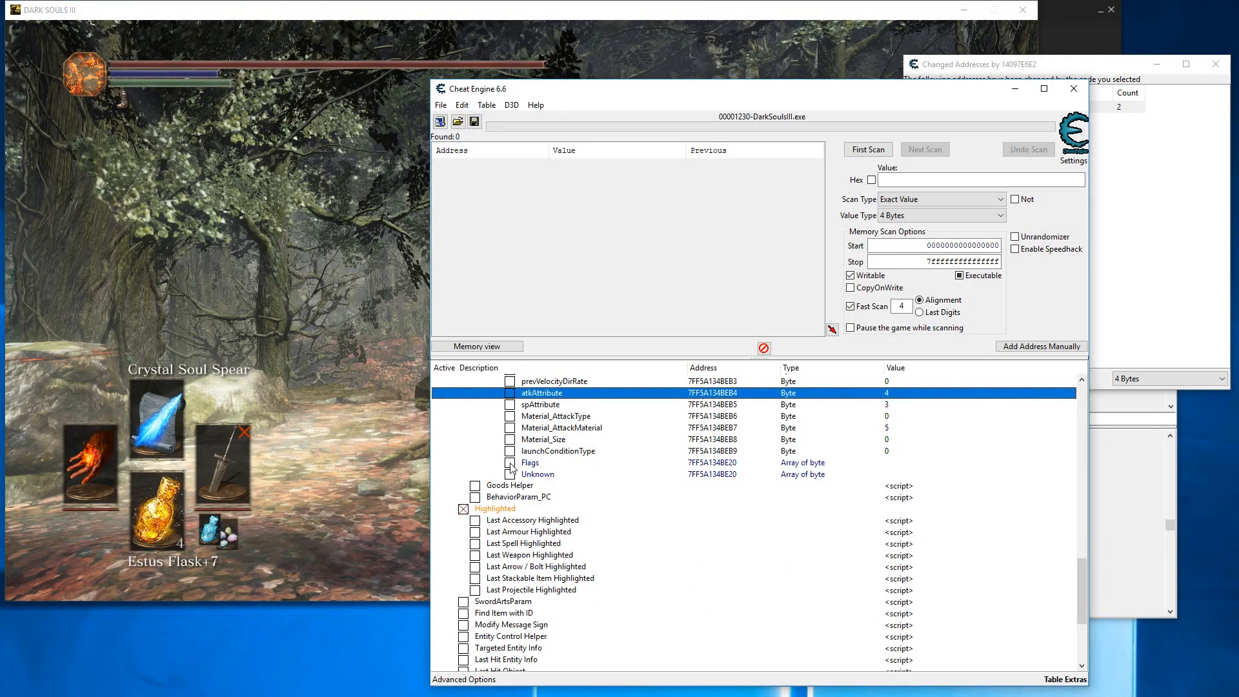
pyautogui.click(510, 462)
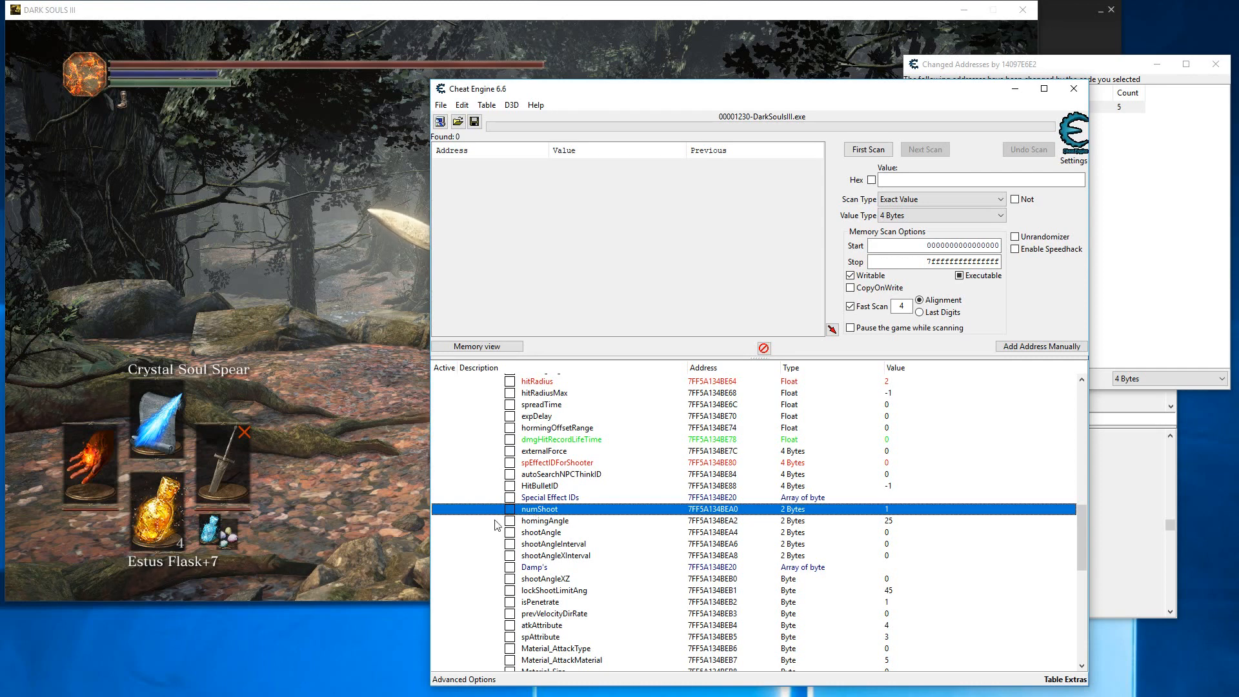
pyautogui.moveTo(908, 513)
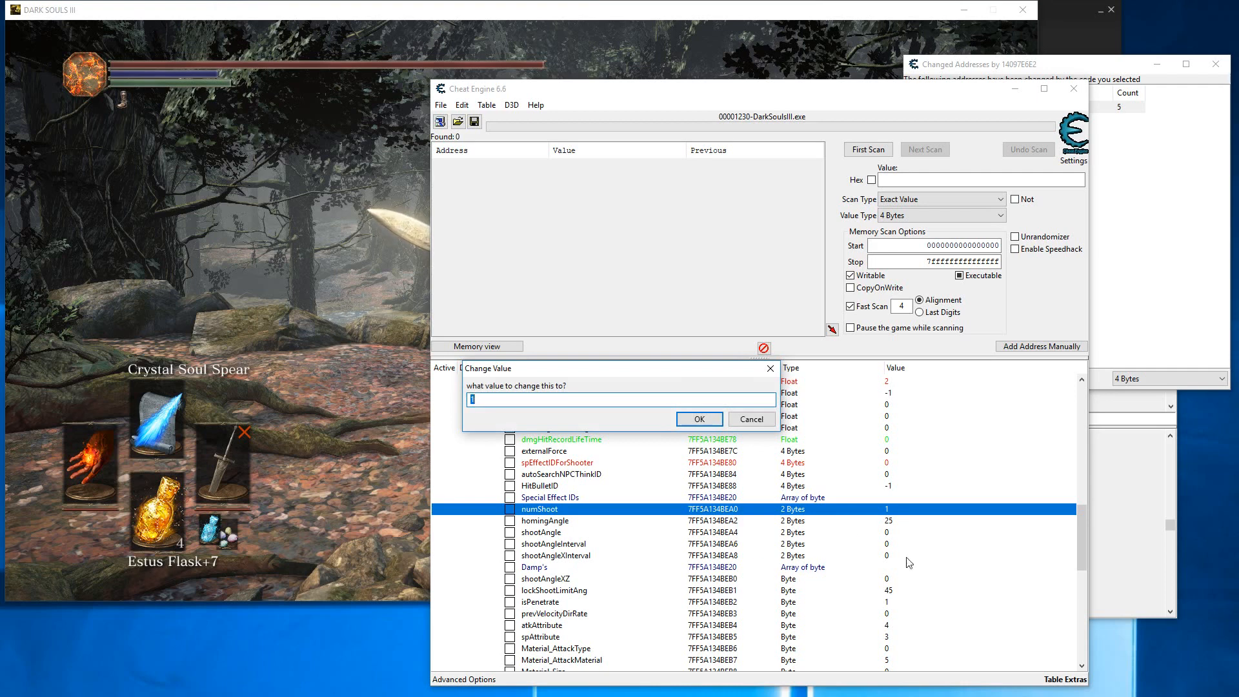
# - Confirm numShoot of 3 projectiles and dismiss the repeated value prompt
pyautogui.click(697, 418)
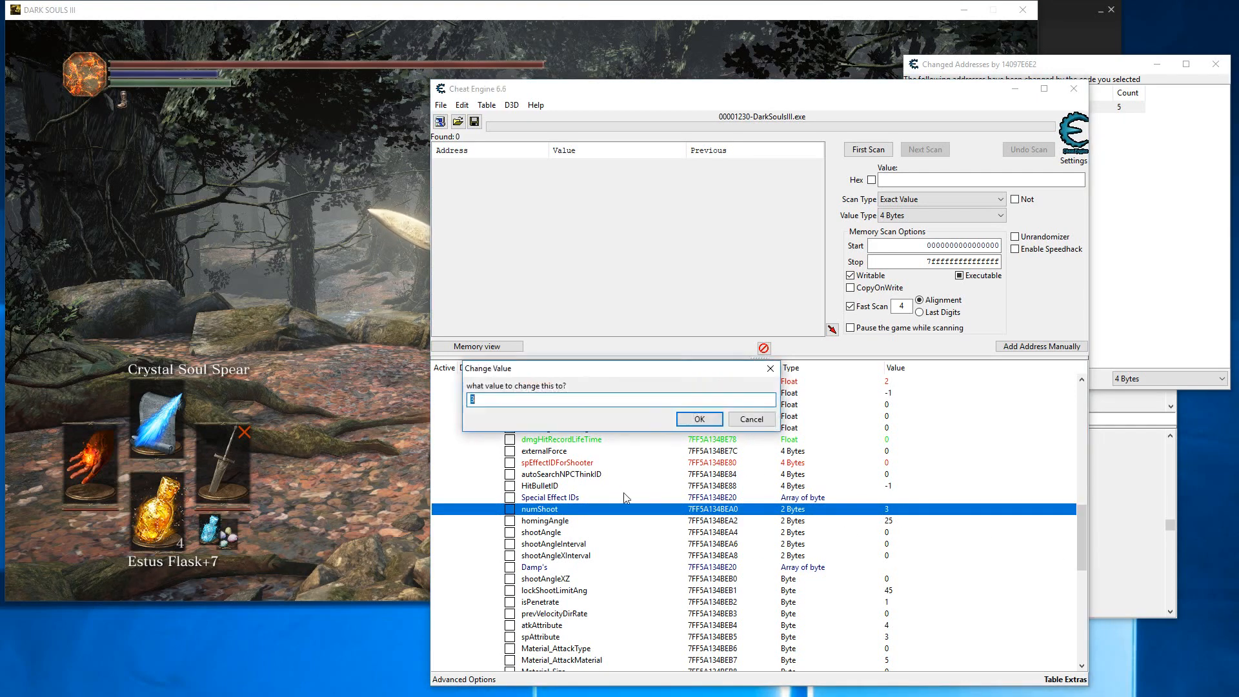
pyautogui.click(697, 419)
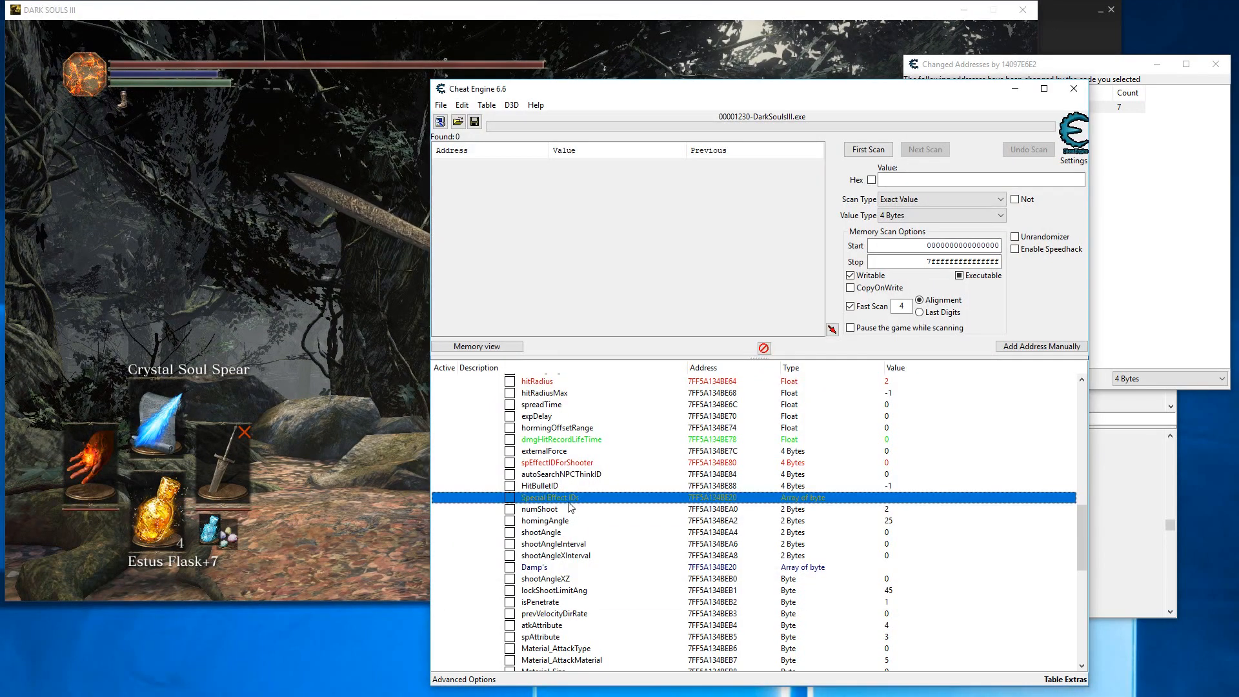
# - Expand the bullet's Special Effect IDs group and enter 11430 for spEffectId0
pyautogui.click(510, 497)
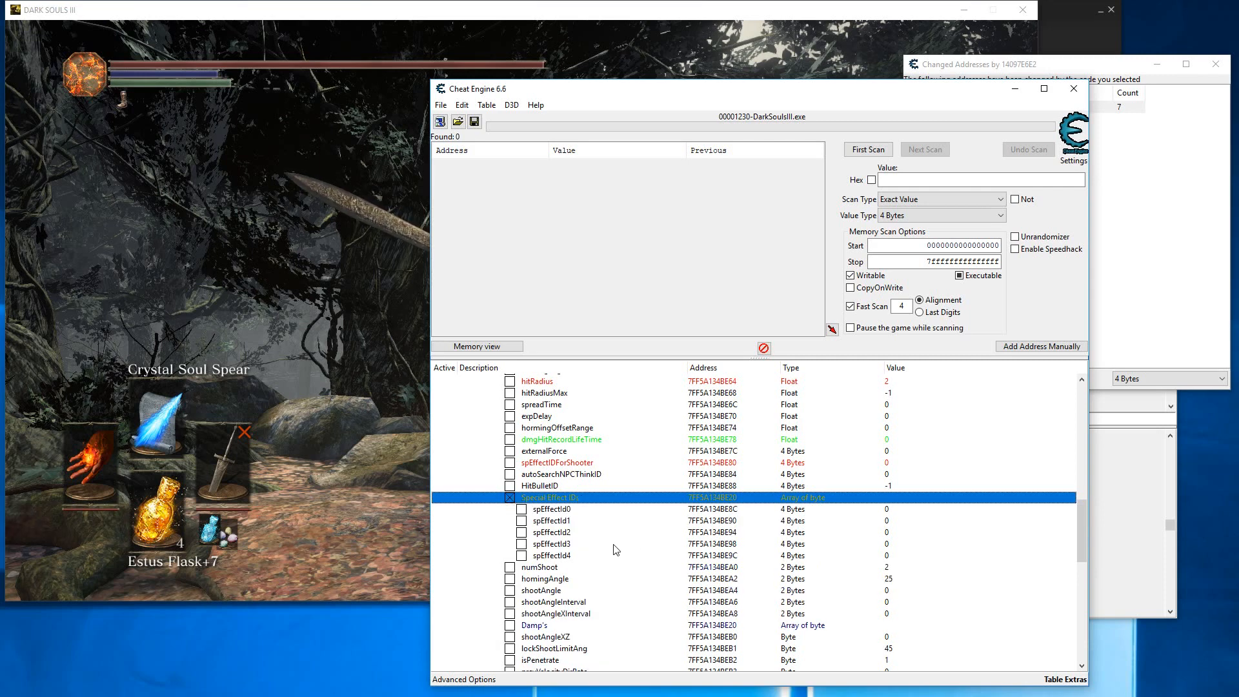
pyautogui.click(549, 509)
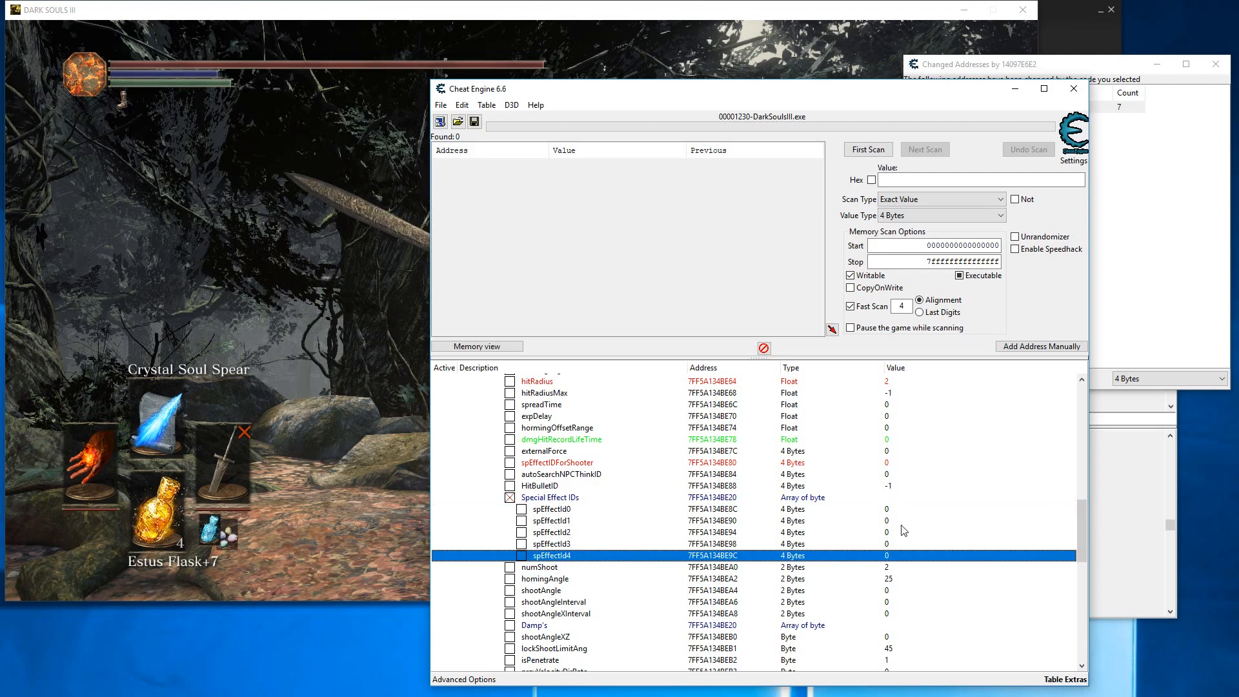
pyautogui.click(548, 509)
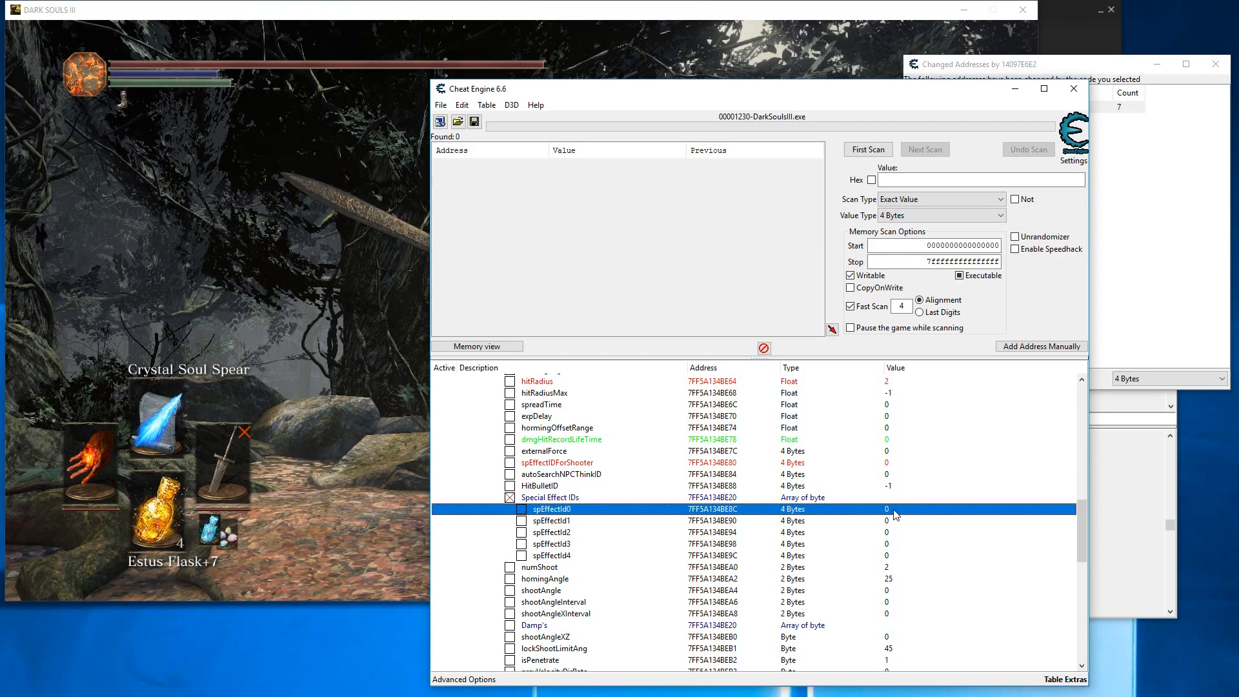
pyautogui.moveTo(891, 535)
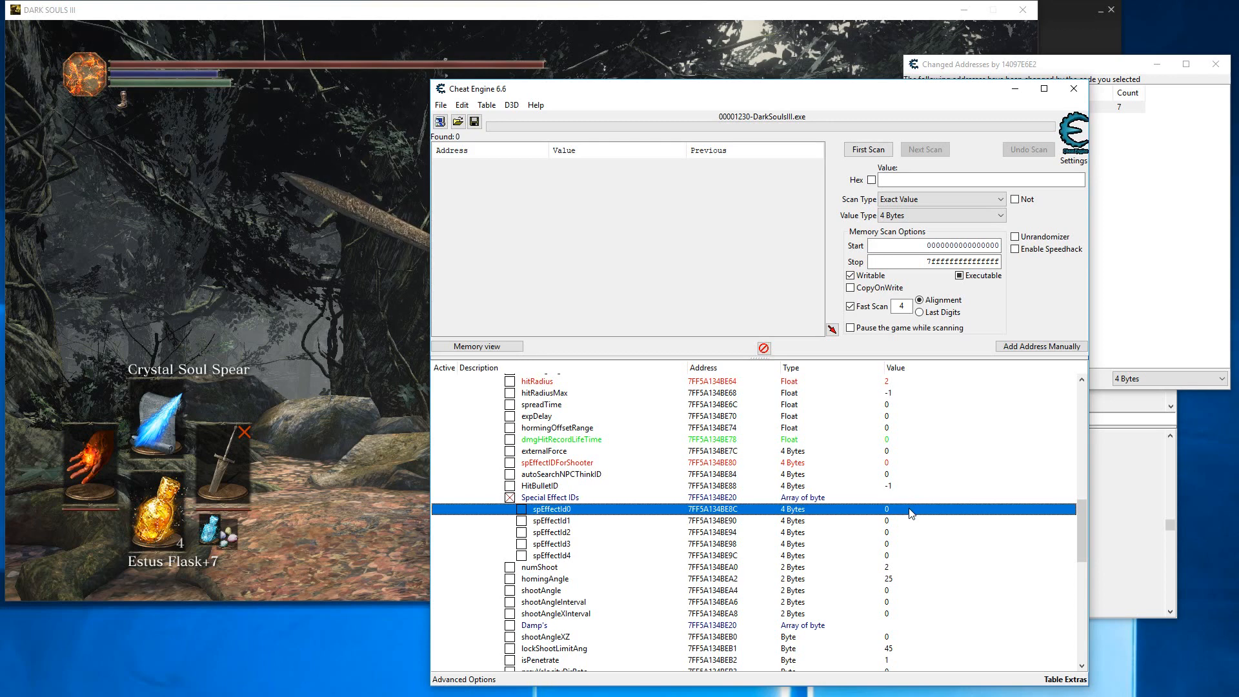
pyautogui.moveTo(913, 523)
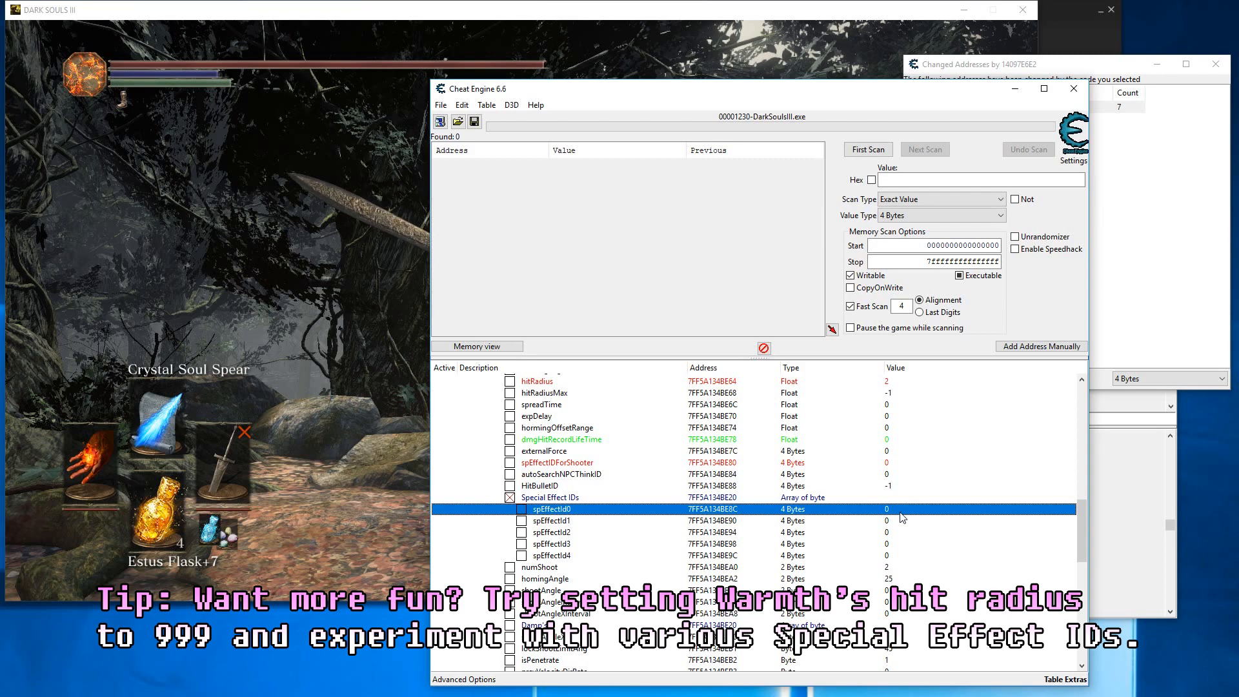
pyautogui.moveTo(887, 518)
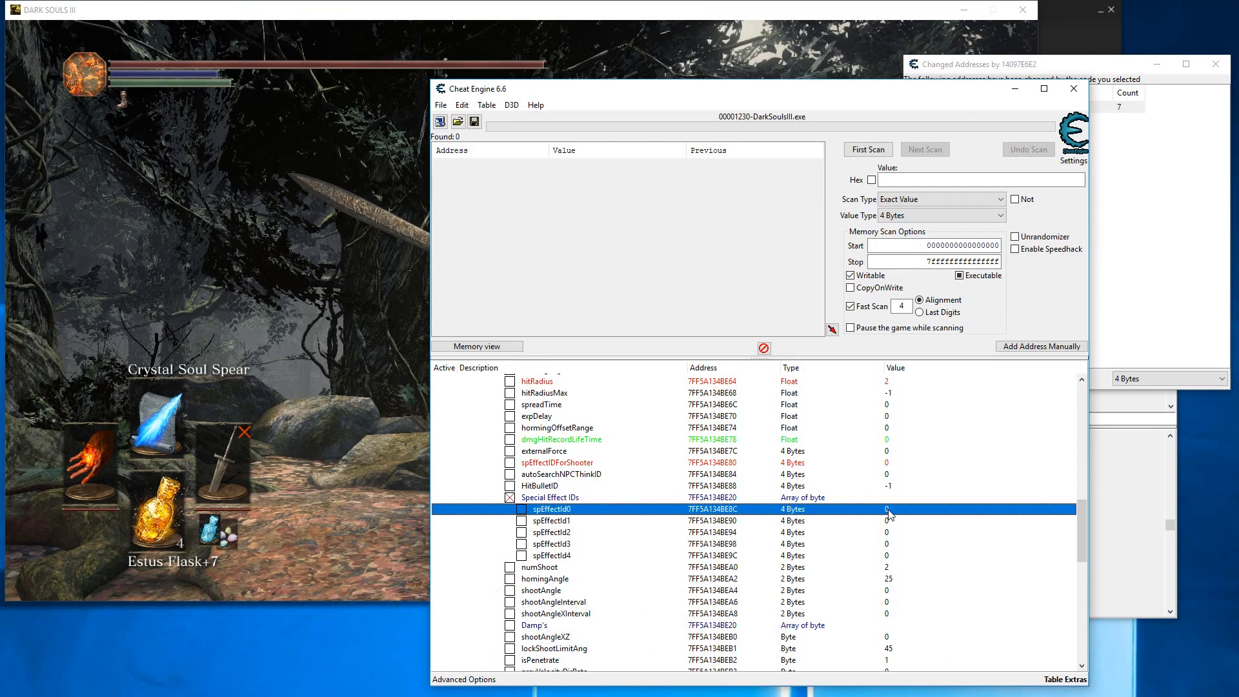
pyautogui.moveTo(912, 568)
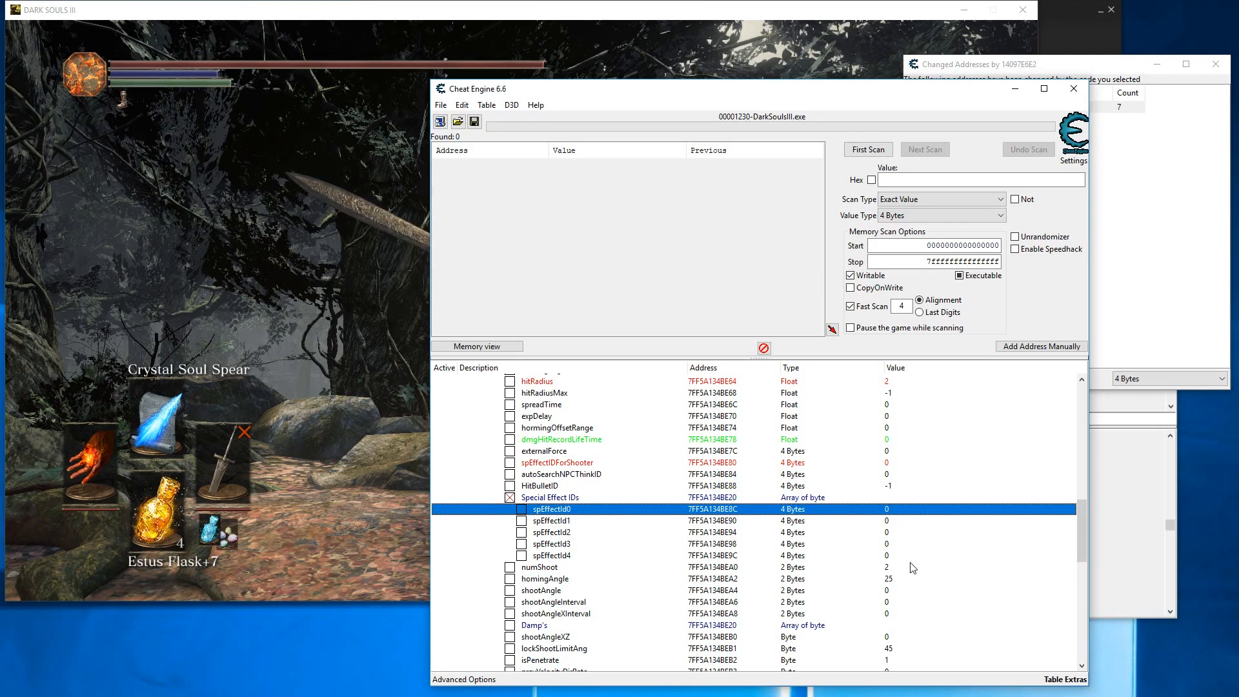
pyautogui.click(540, 567)
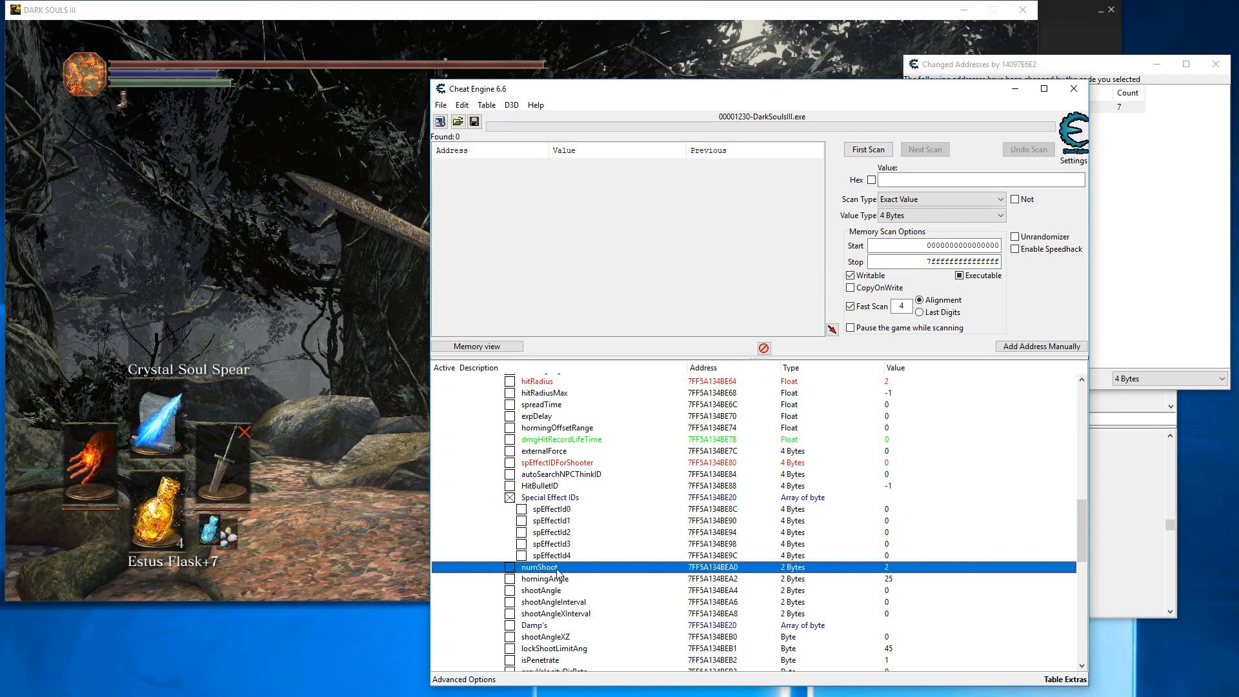
pyautogui.click(549, 509)
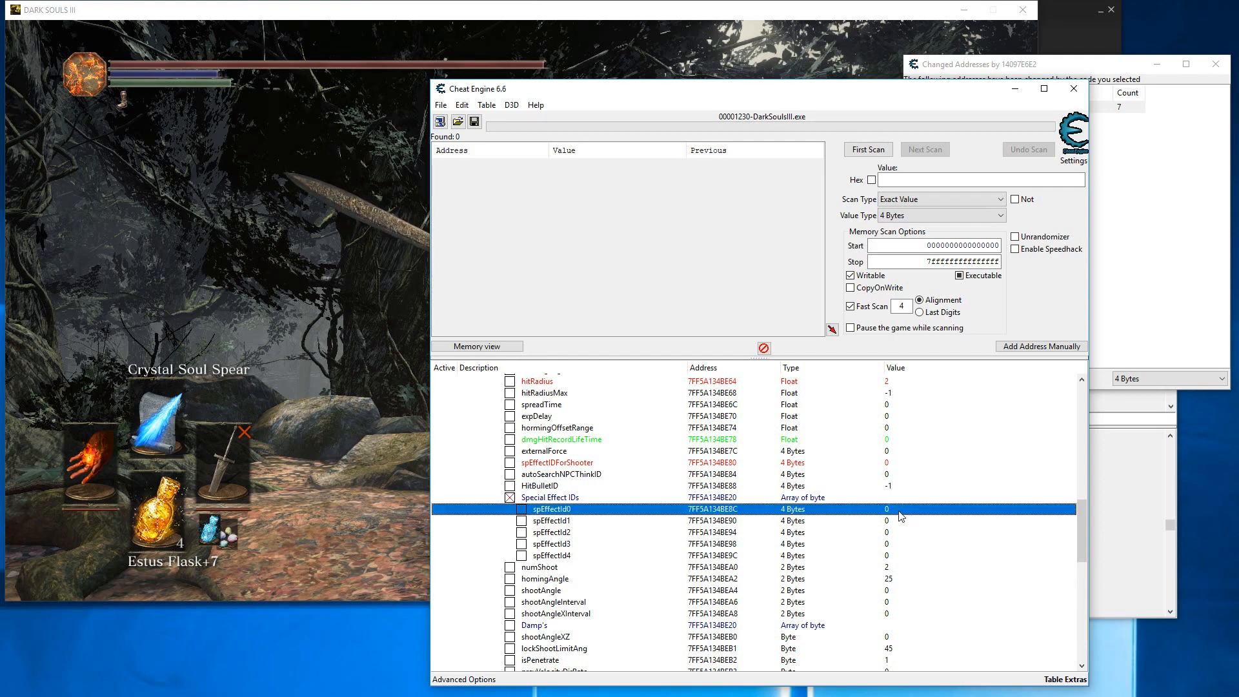
pyautogui.moveTo(676, 537)
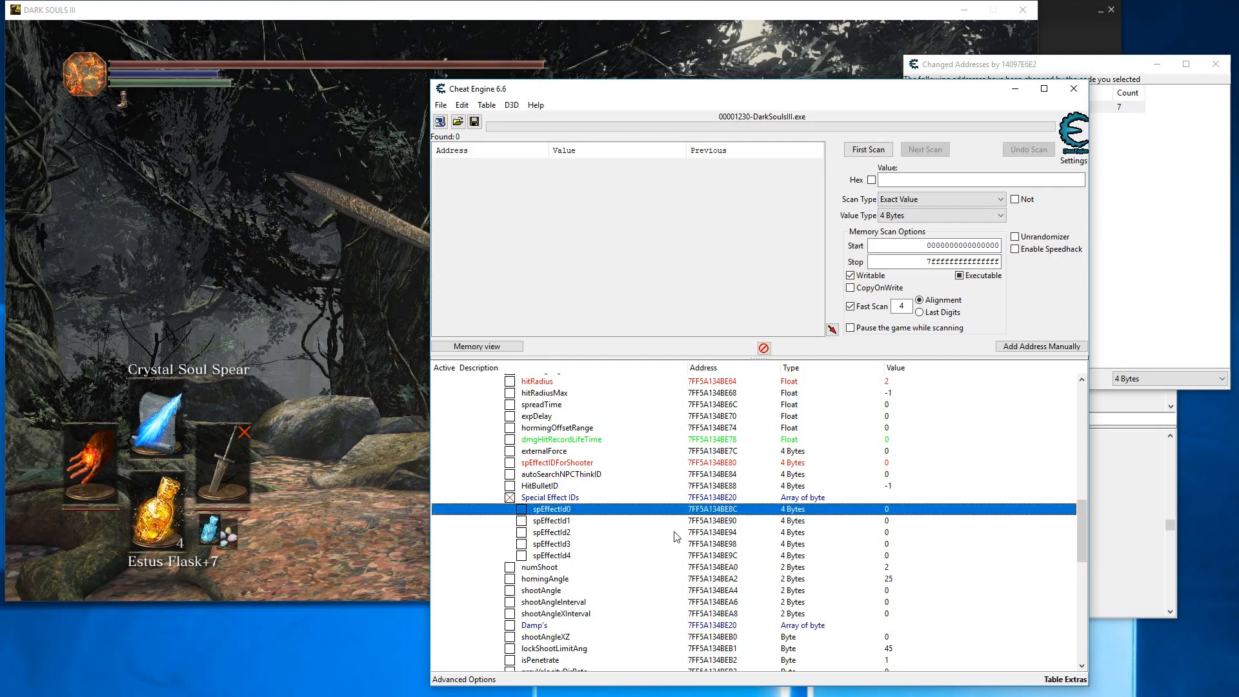
pyautogui.write('11430')
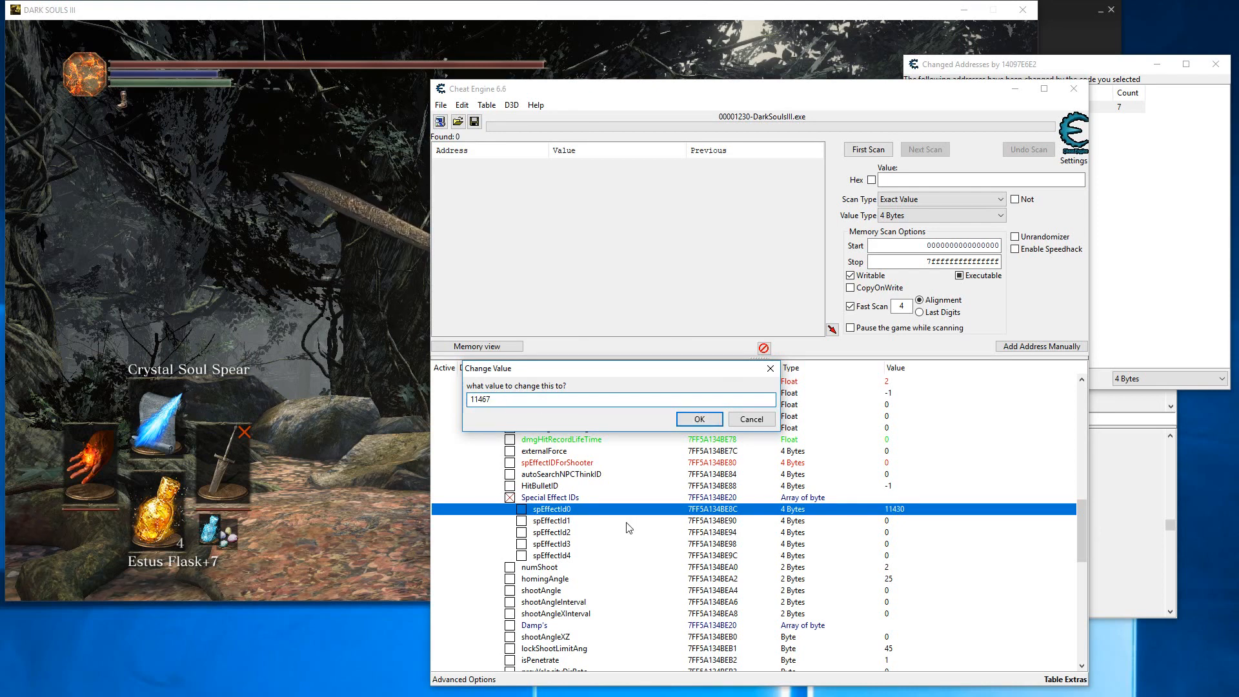
pyautogui.moveTo(487, 422)
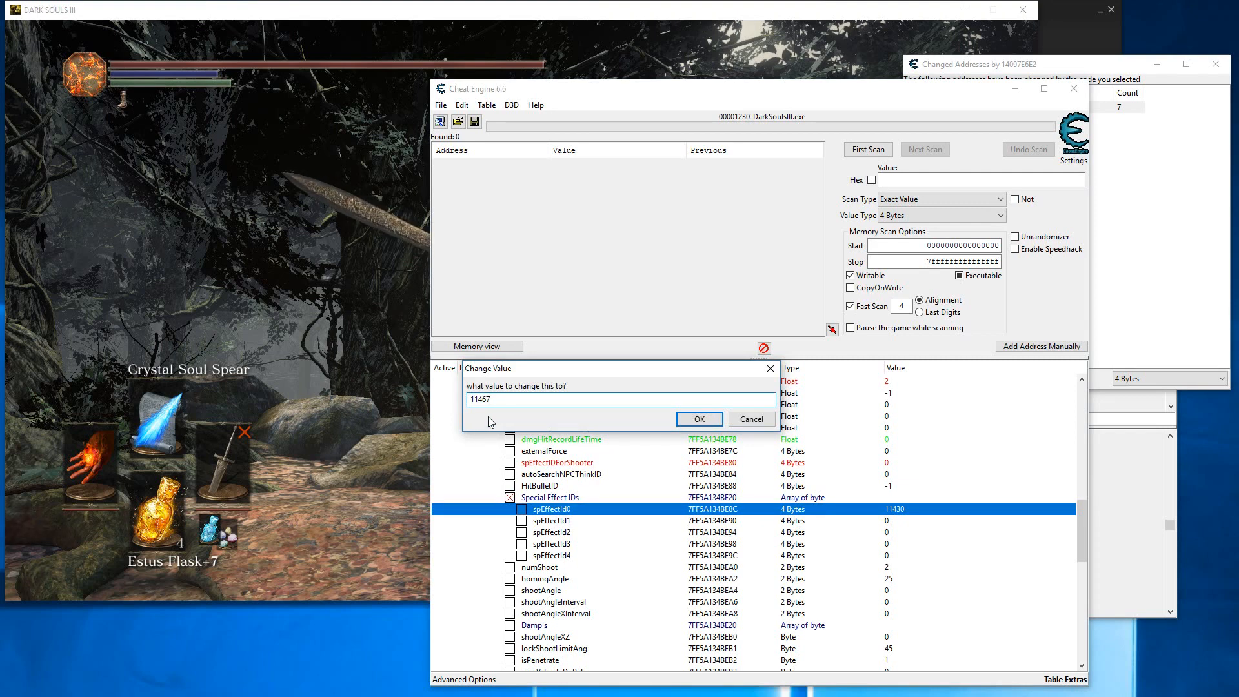
# - Enter 101740000 as the first special effect ID and confirm it
pyautogui.write('101740000')
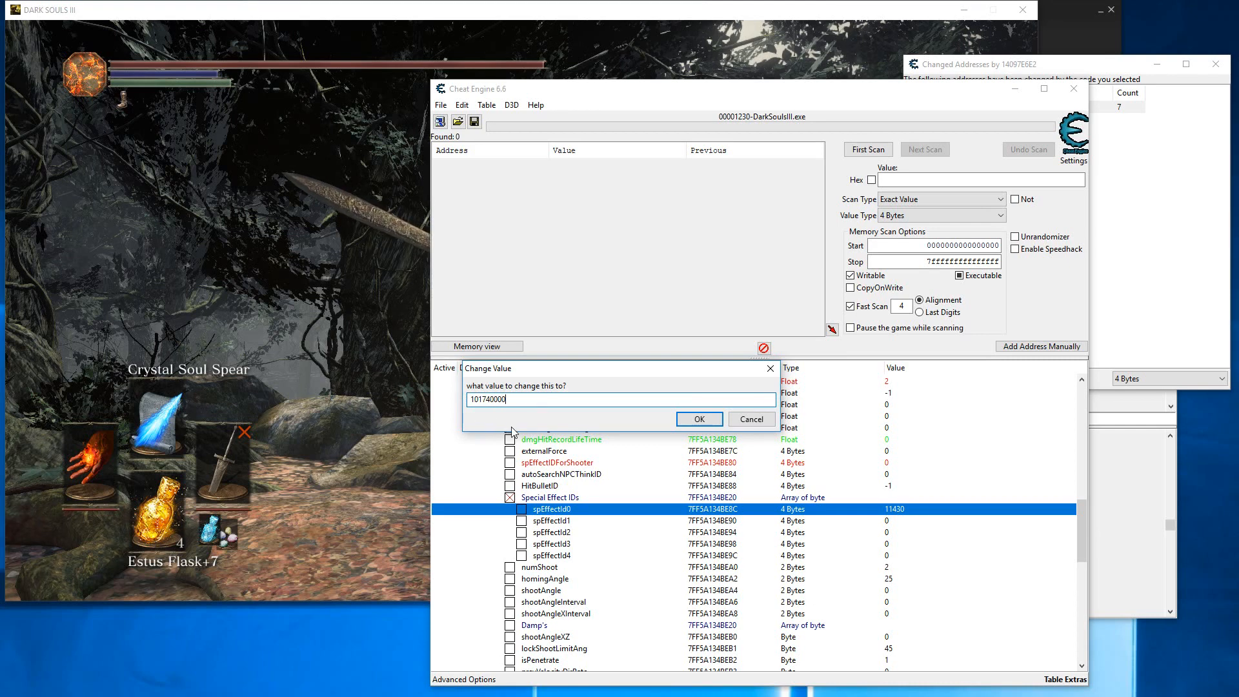
pyautogui.moveTo(507, 419)
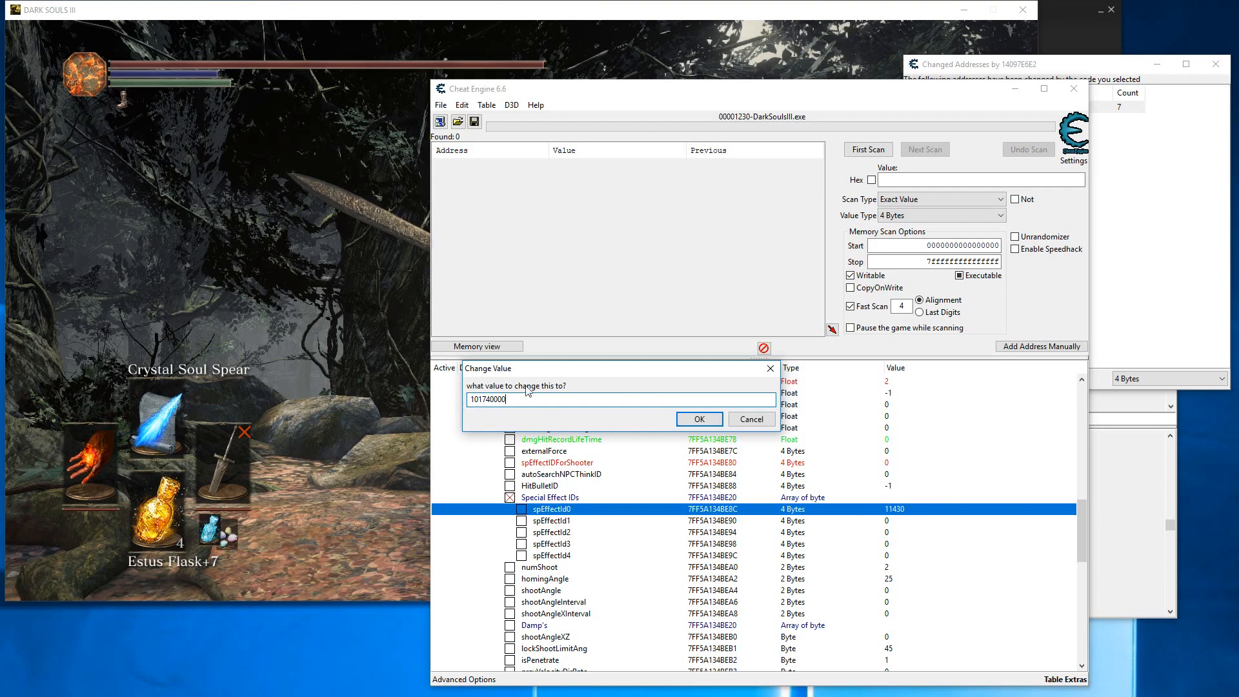
pyautogui.click(697, 418)
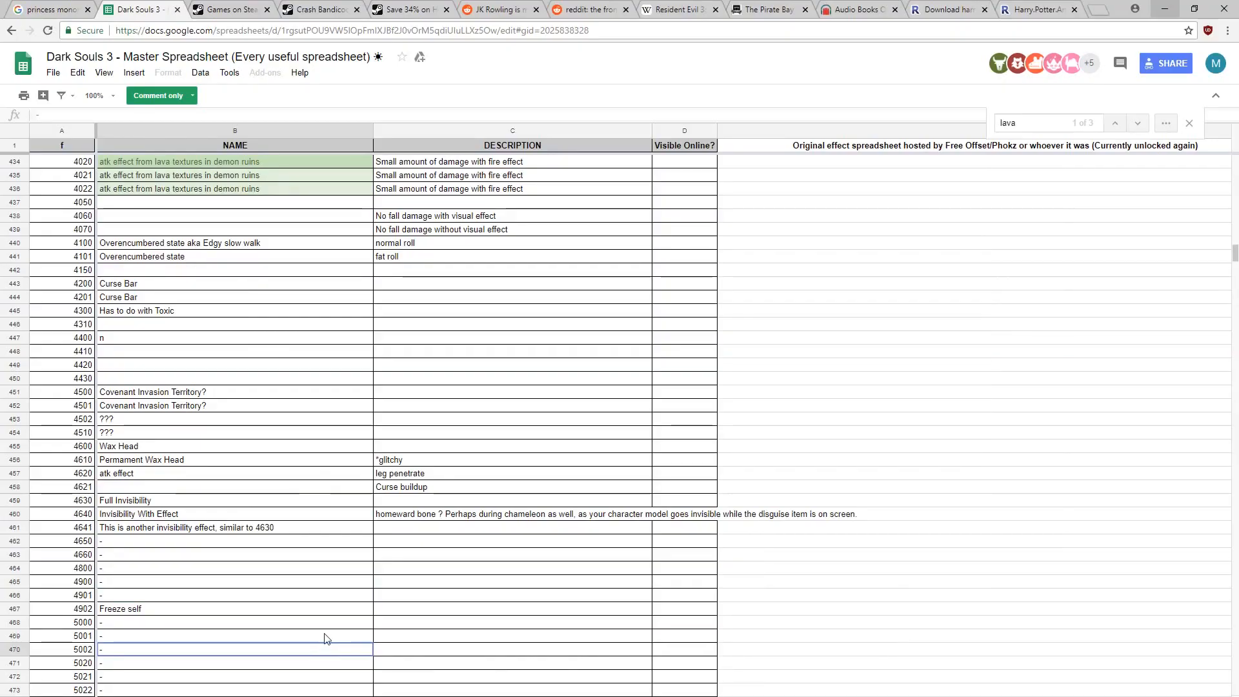
pyautogui.moveTo(284, 638)
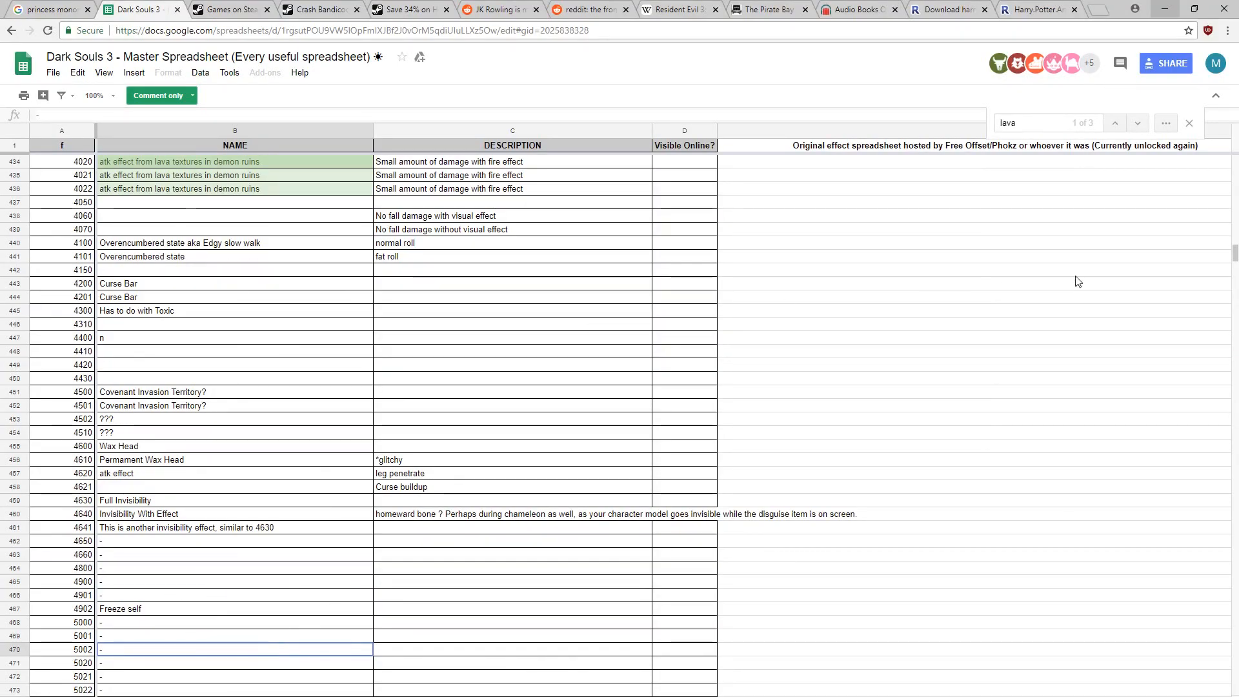
# - Scroll the Dark Souls 3 effect spreadsheet to low IDs like Magic Weapon 1000 and Poison Mist 1200
pyautogui.scroll(-3)
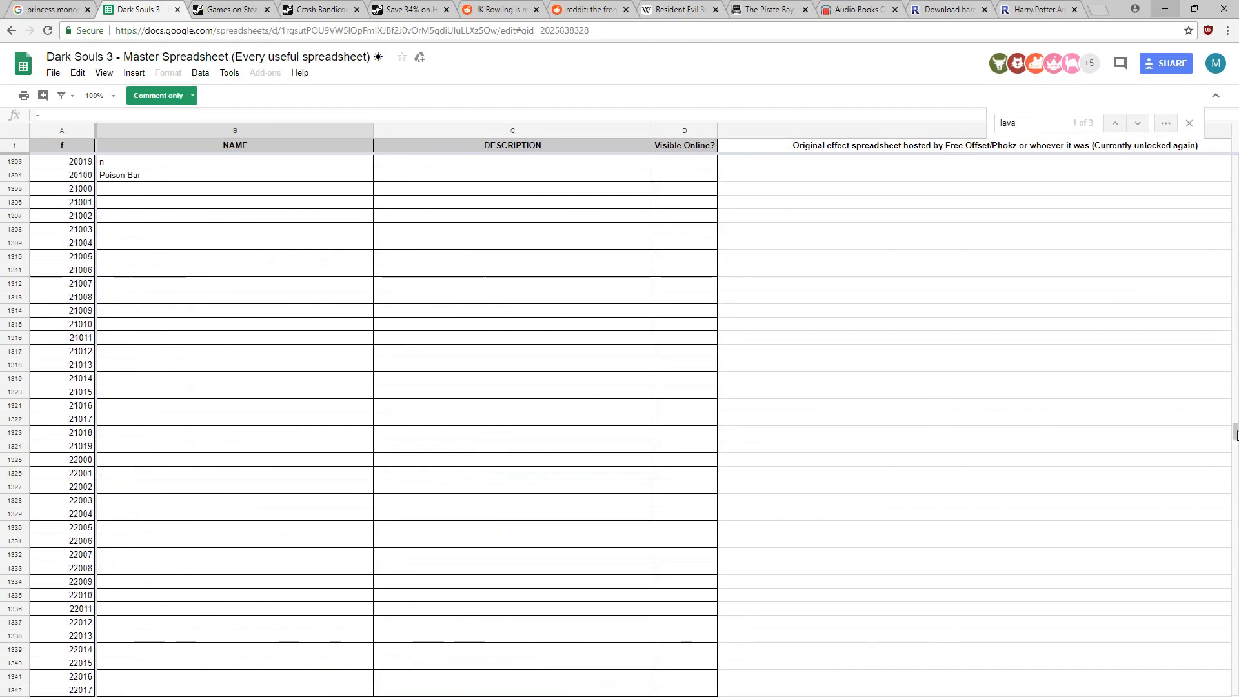
pyautogui.scroll(-3)
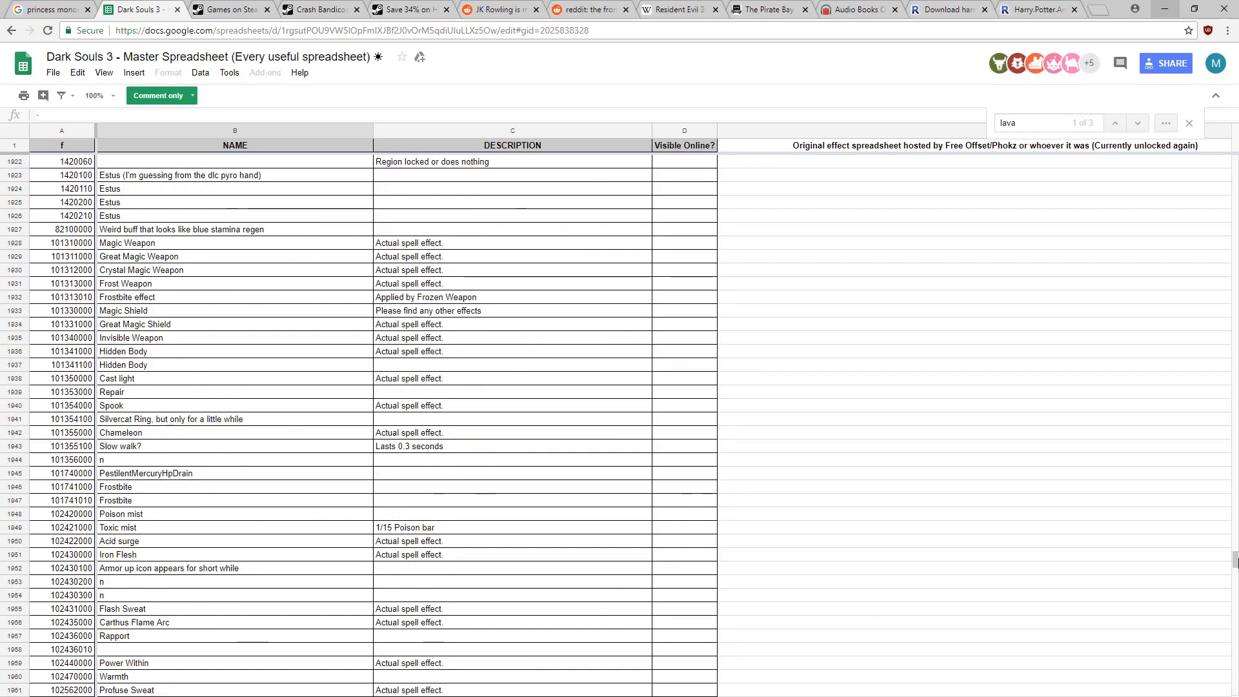
pyautogui.scroll(-3)
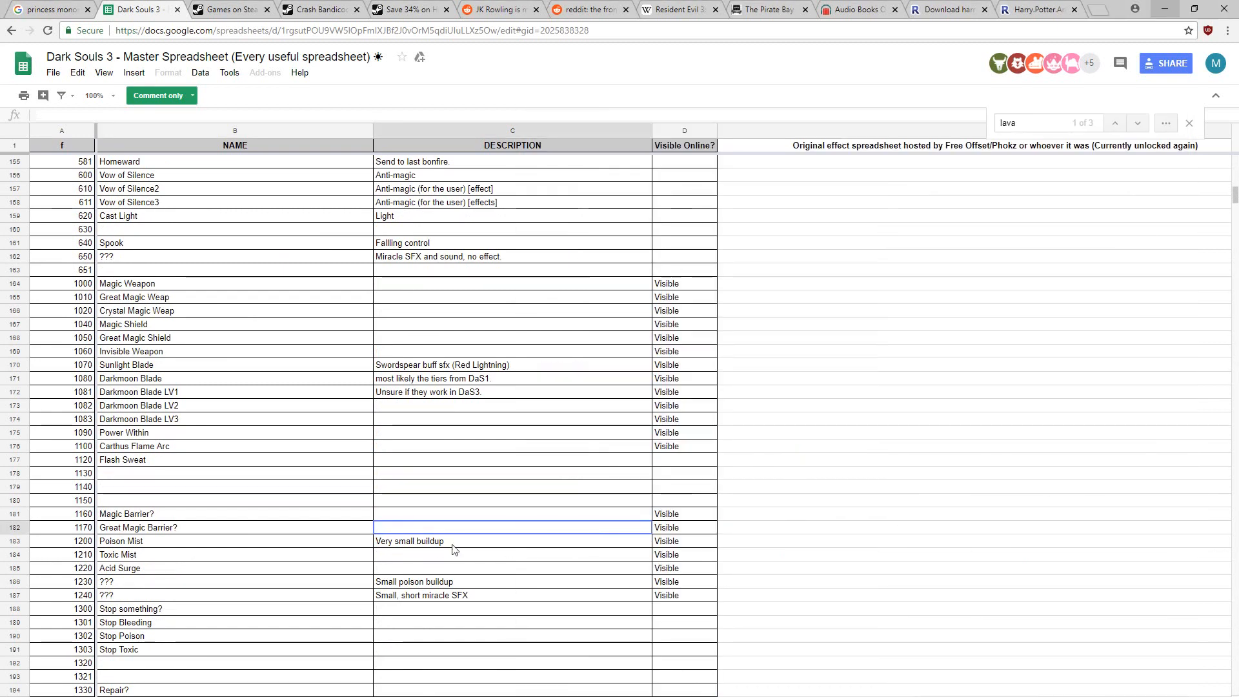
pyautogui.moveTo(621, 490)
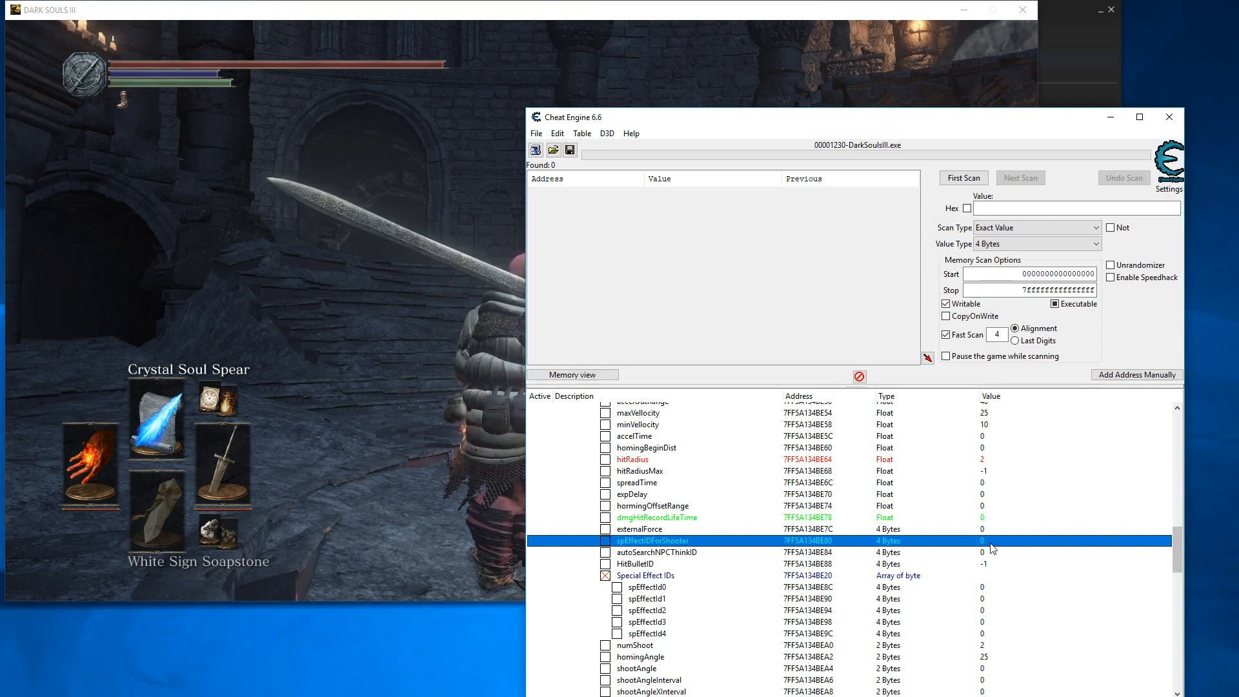
pyautogui.moveTo(925, 554)
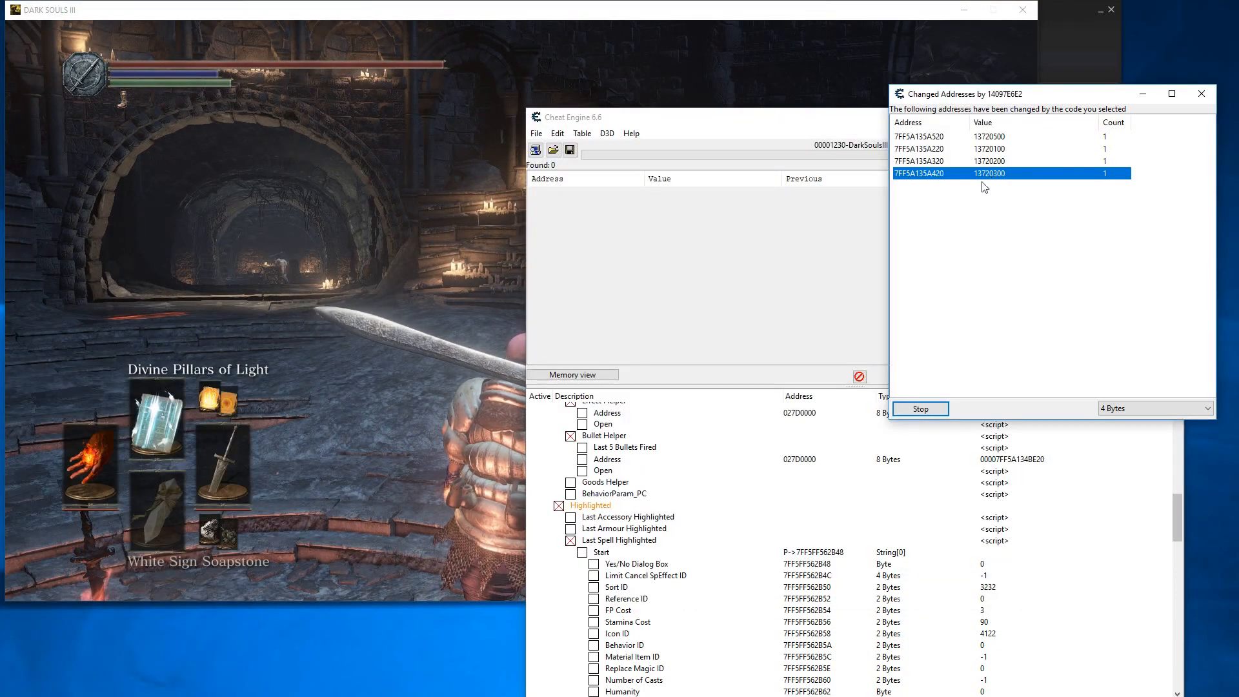
pyautogui.moveTo(679, 591)
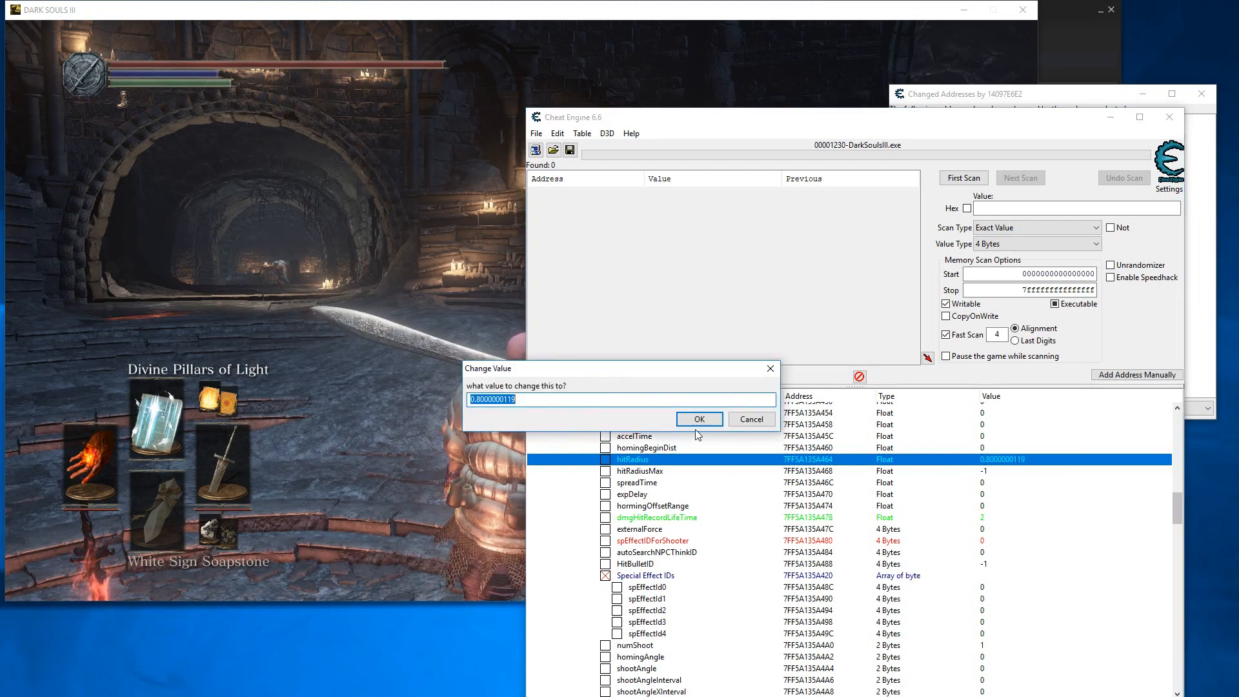
# - Confirm the Divine Pillars hitRadius of 15 and scroll to the Statistics entries
pyautogui.click(698, 419)
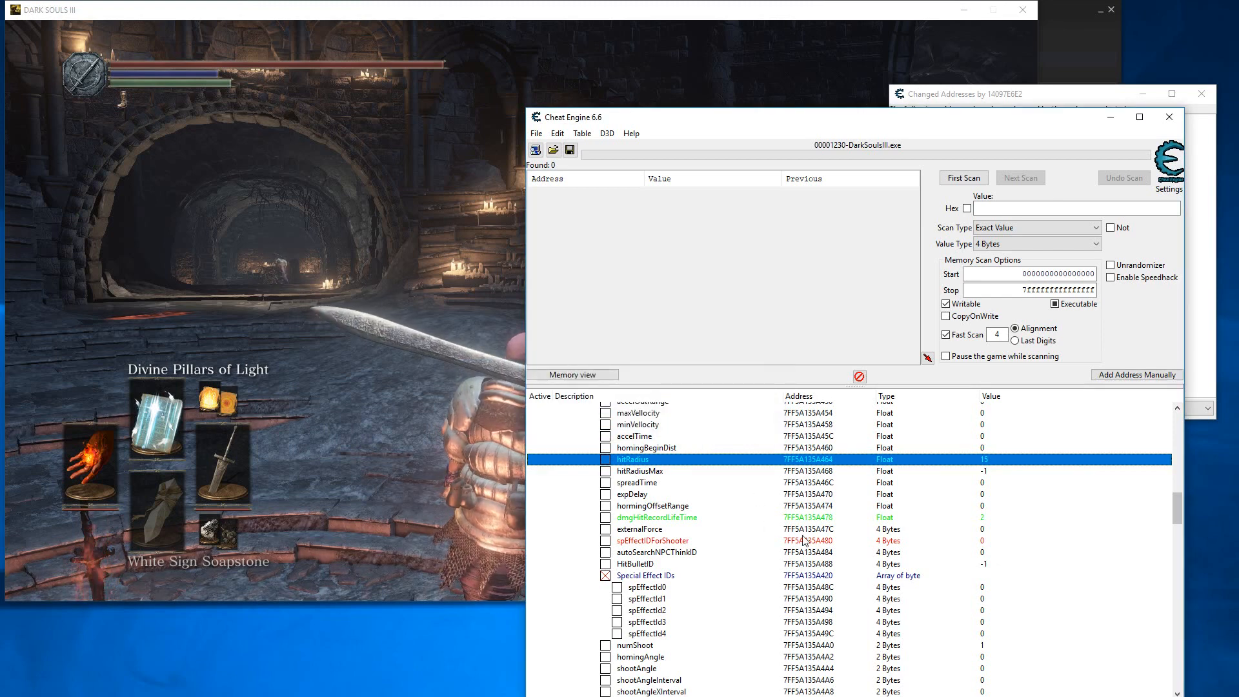
pyautogui.scroll(-3)
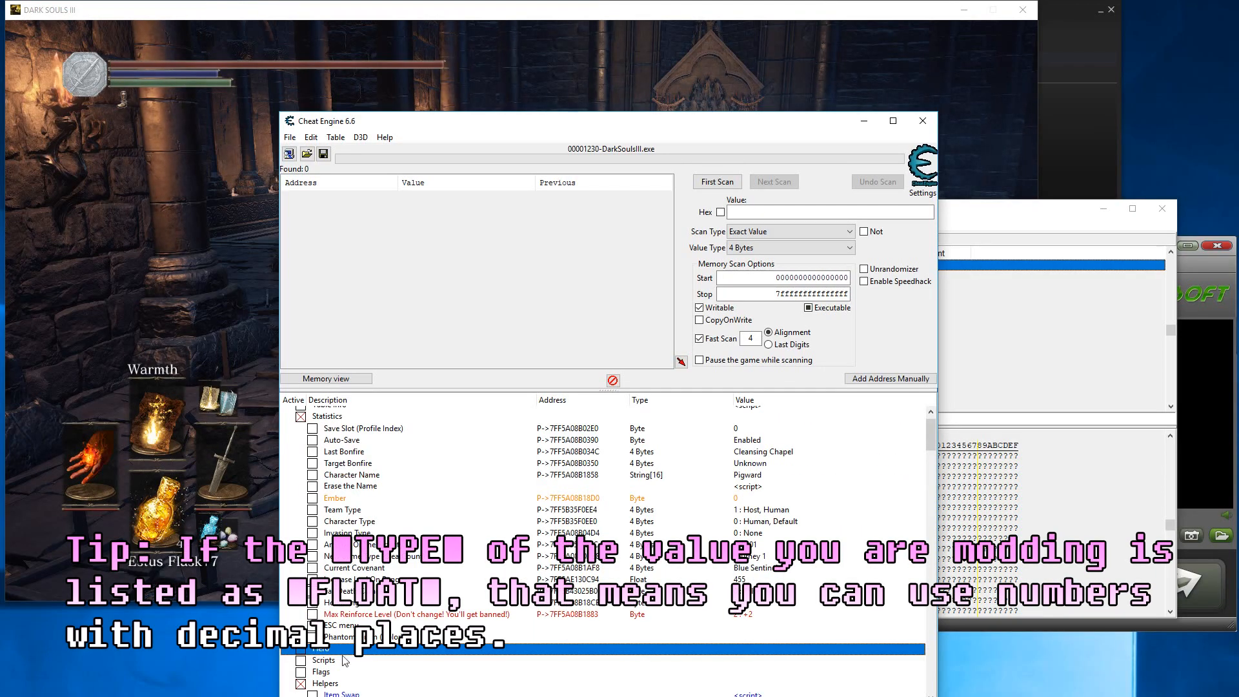
pyautogui.moveTo(393, 681)
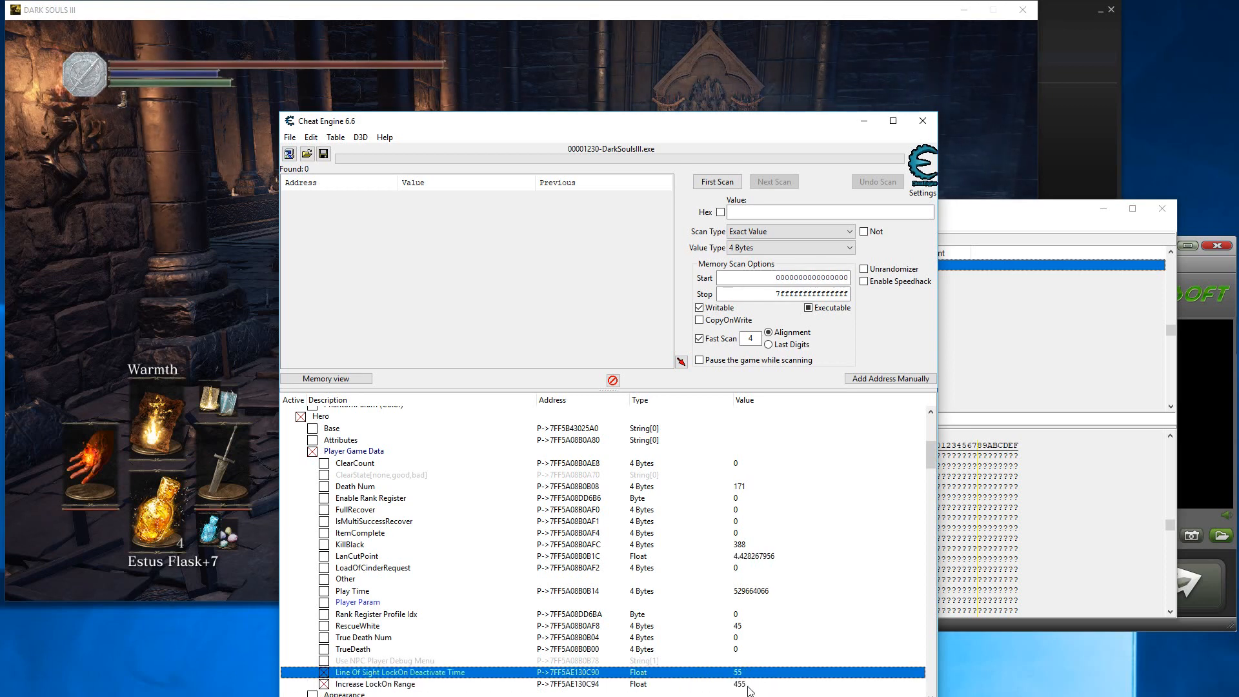
# - Select Increase LockOn Range to inspect lock-on range 455 and deactivate time 55
pyautogui.click(403, 684)
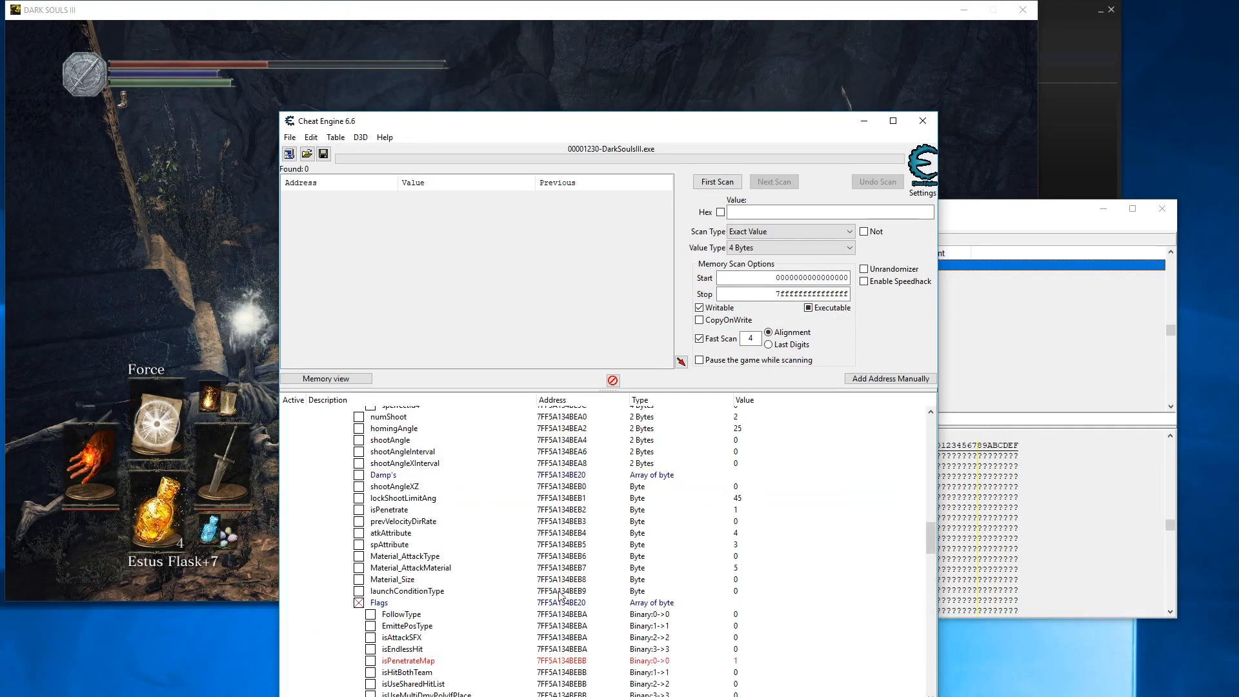
# - Select the Force bullet's FollowType flag, currently 0
pyautogui.click(399, 614)
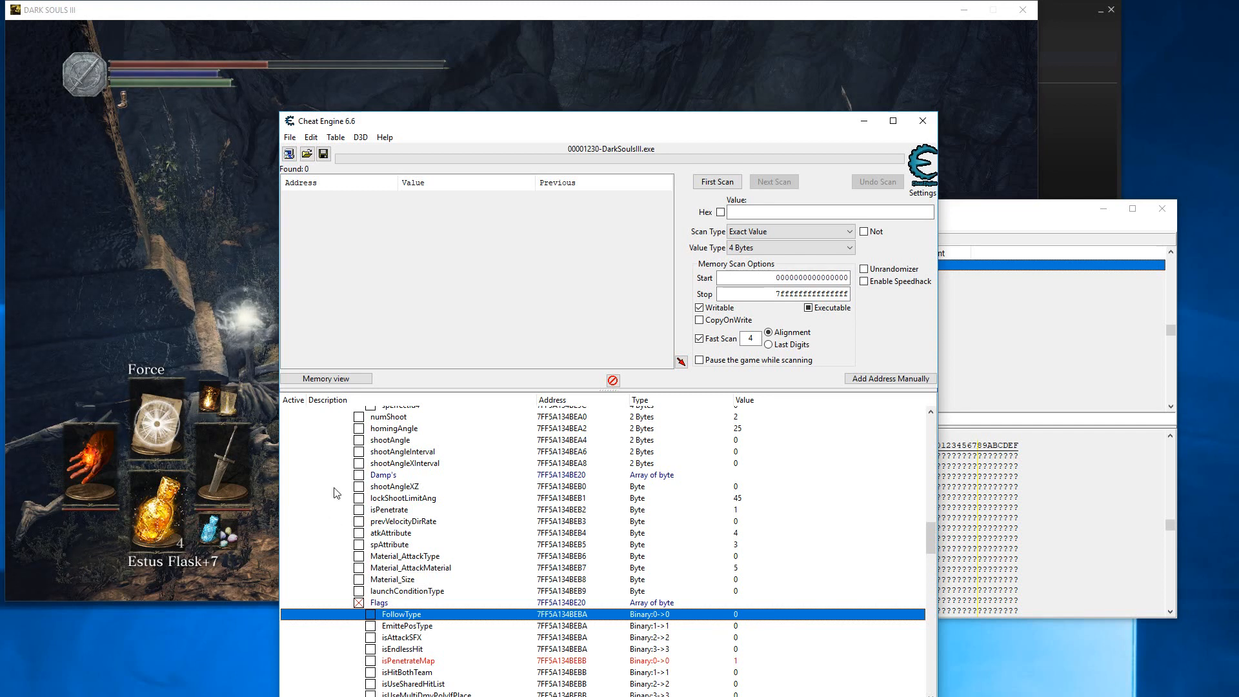
pyautogui.moveTo(372, 655)
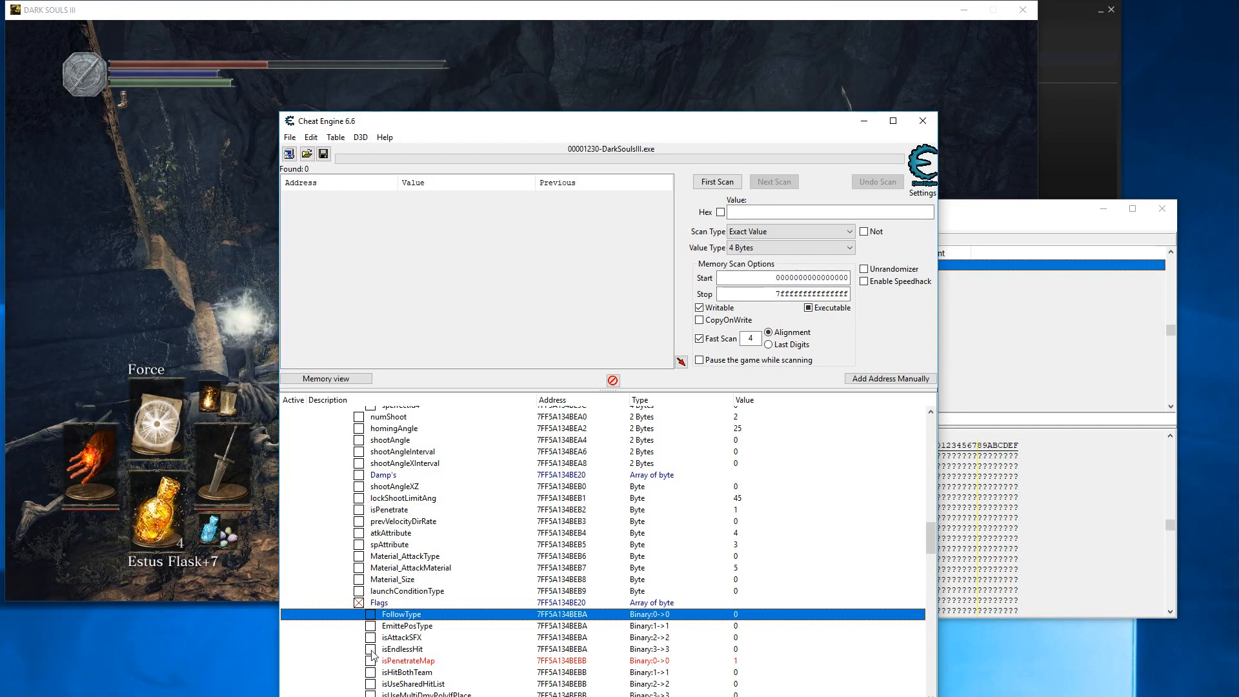
pyautogui.moveTo(794, 616)
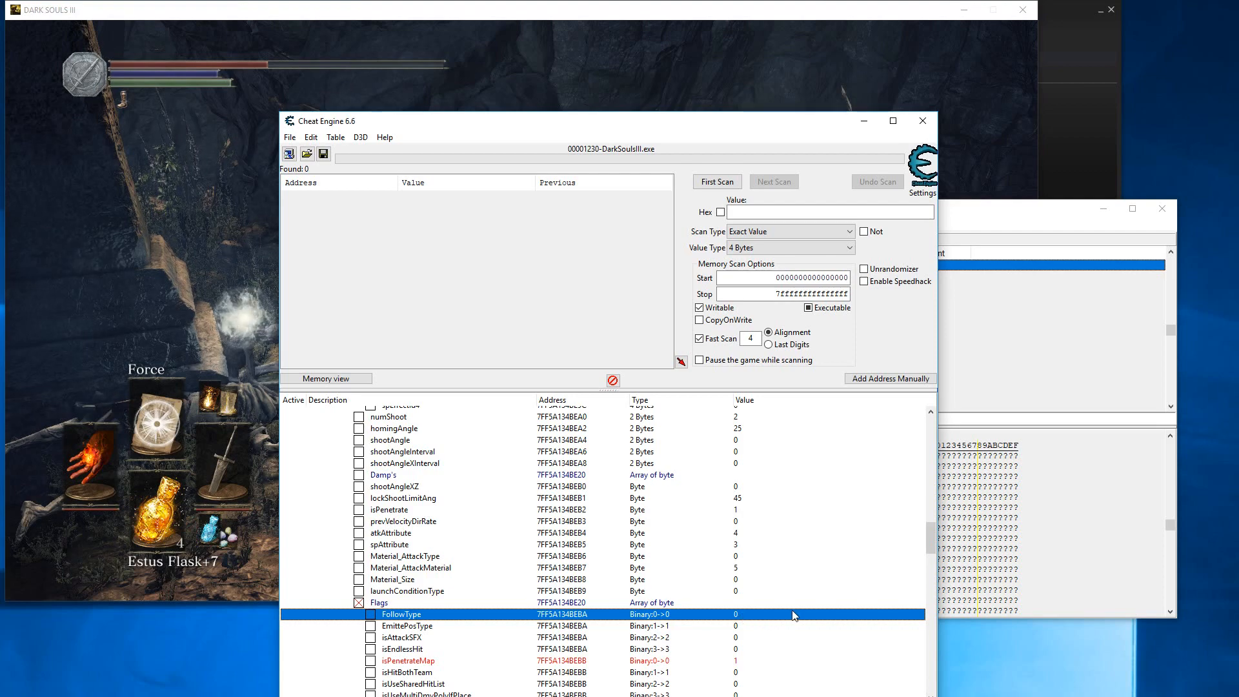